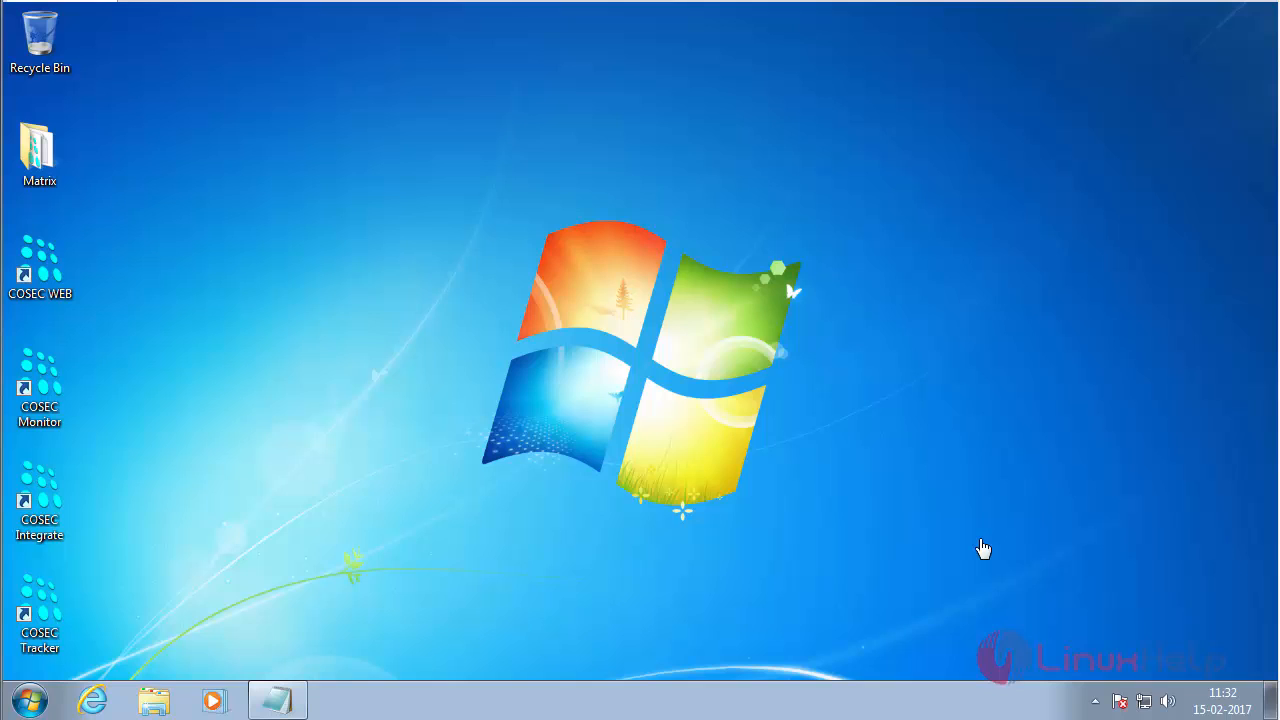
{"action": "mouse_move", "coordinate": [619, 551]}
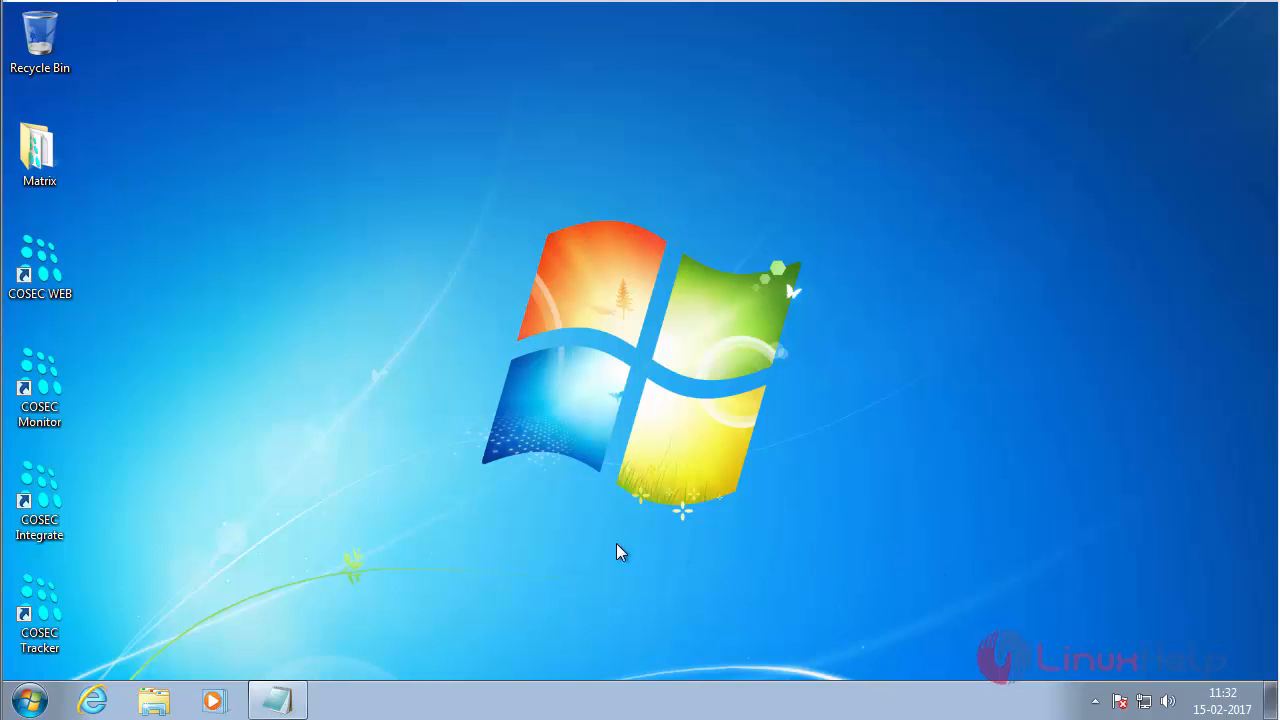
{"action": "mouse_move", "coordinate": [152, 696]}
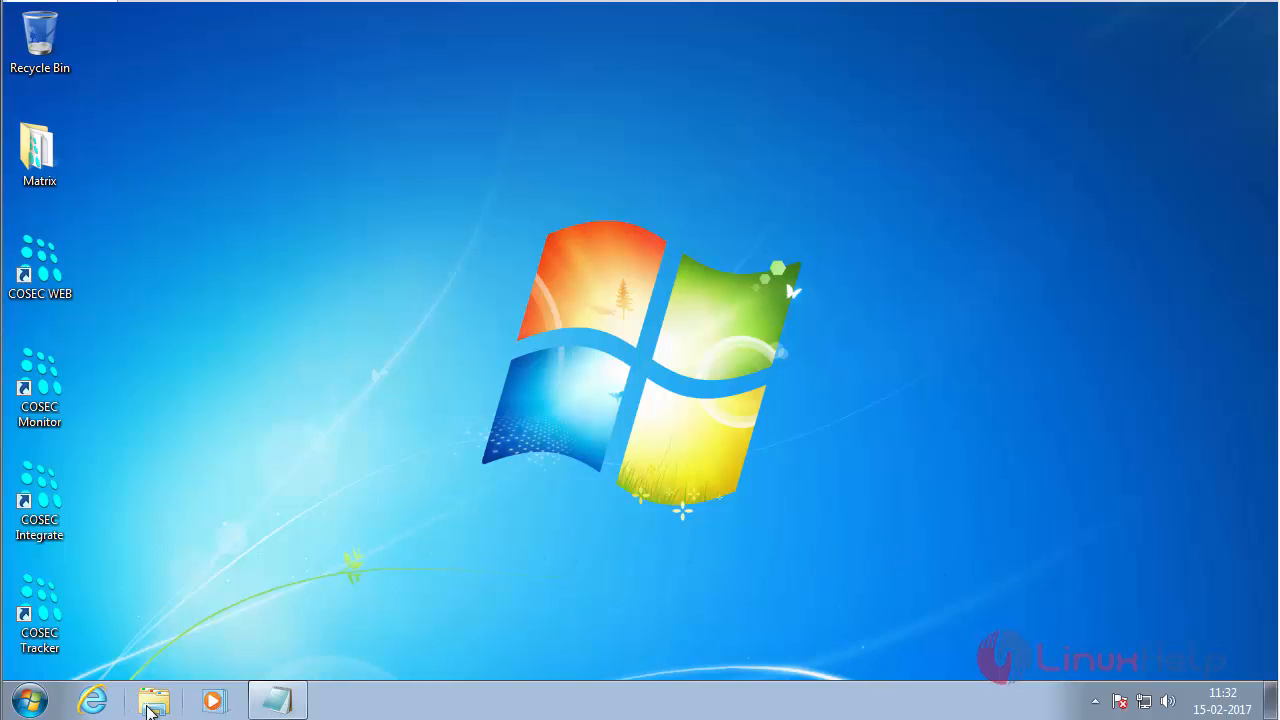
Grant the Users group Allow Full control on the Matrix folder in Program Files (x86)
{"action": "left_click", "coordinate": [155, 698]}
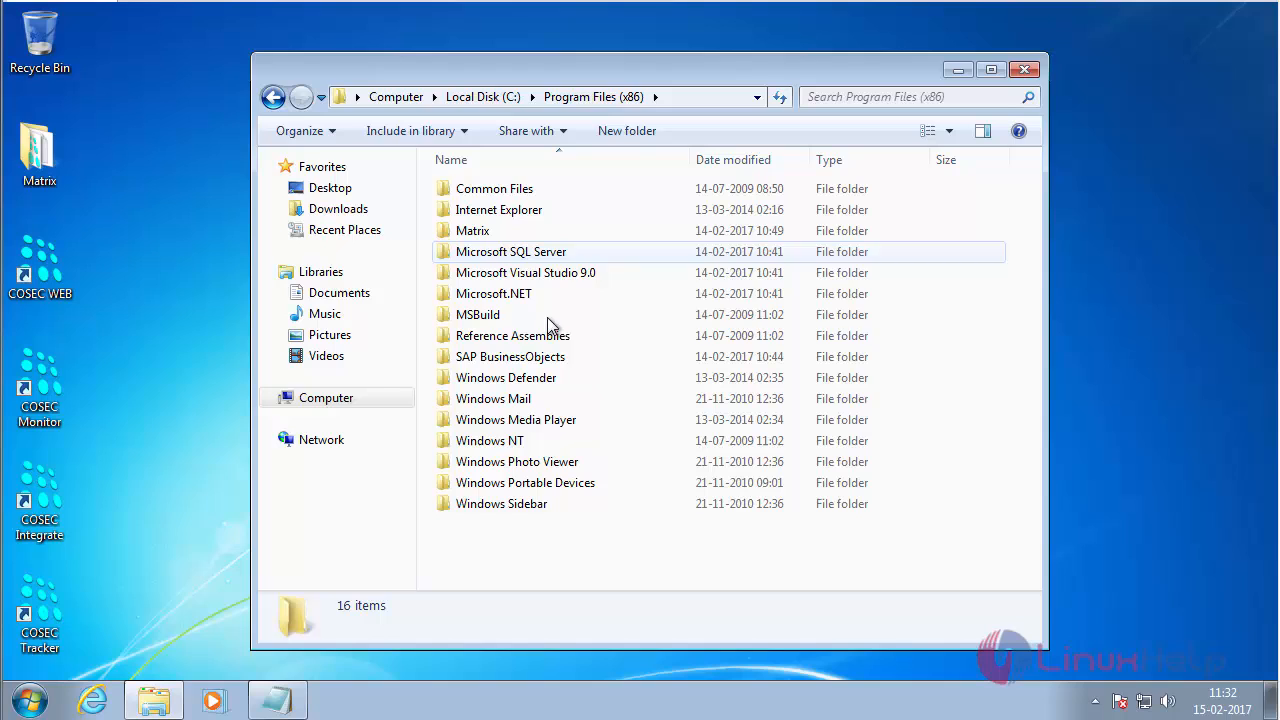
{"action": "left_click", "coordinate": [472, 230]}
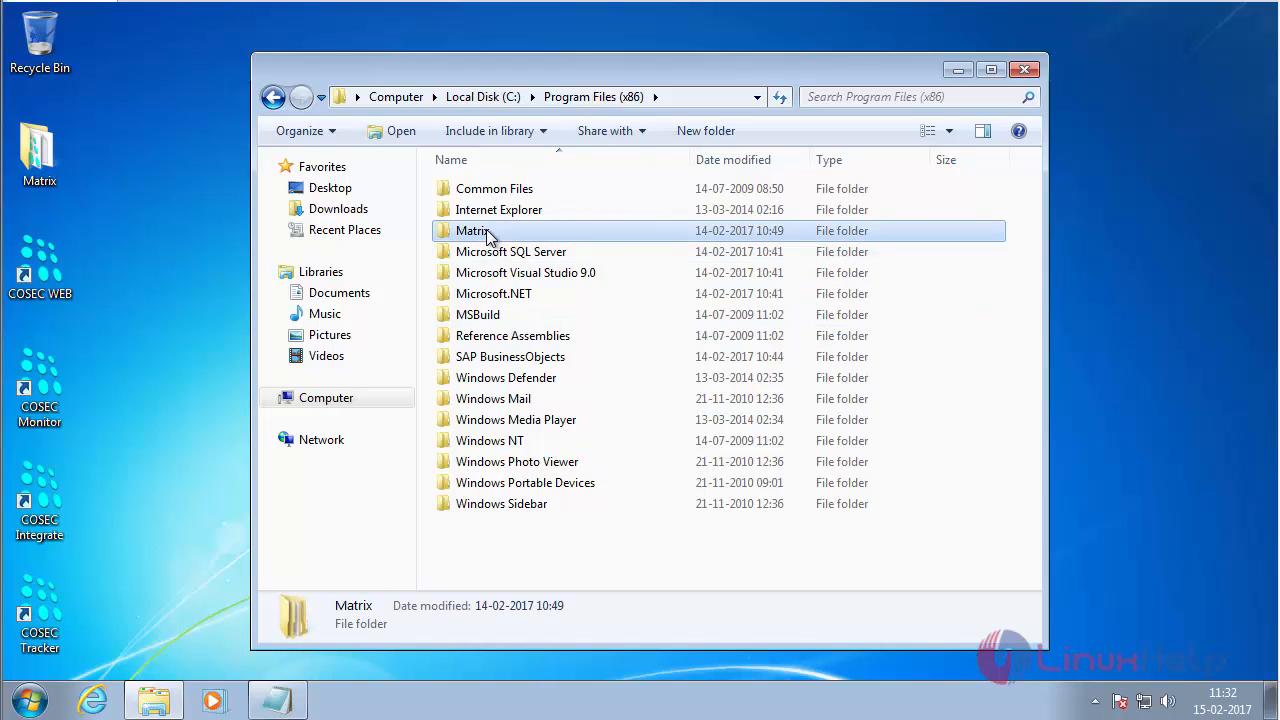
{"action": "mouse_move", "coordinate": [478, 235]}
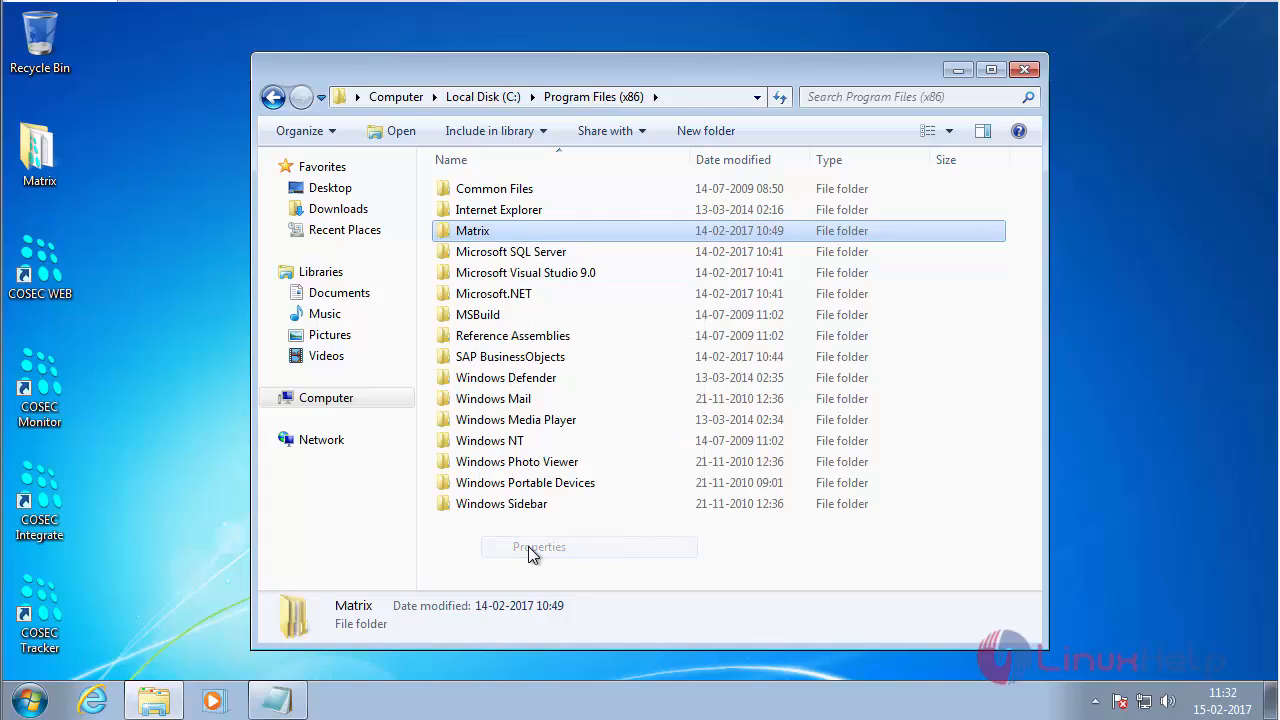
{"action": "left_click", "coordinate": [540, 547]}
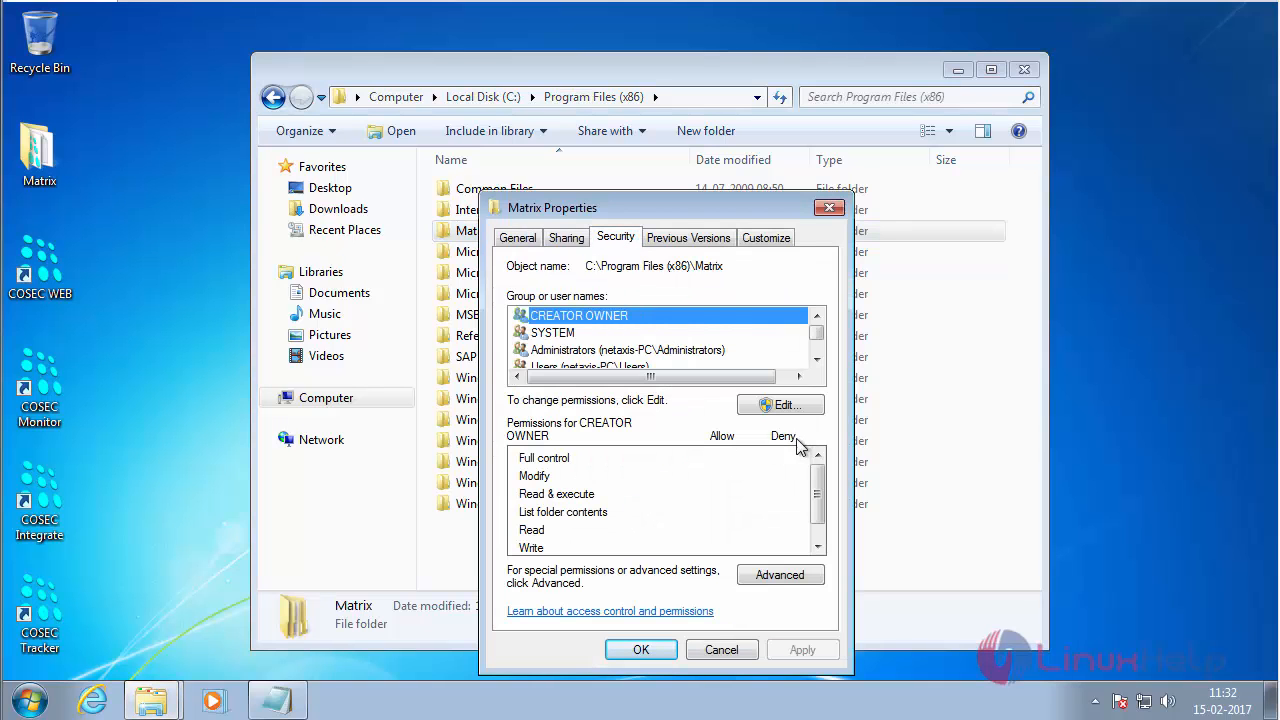
{"action": "left_click", "coordinate": [780, 404]}
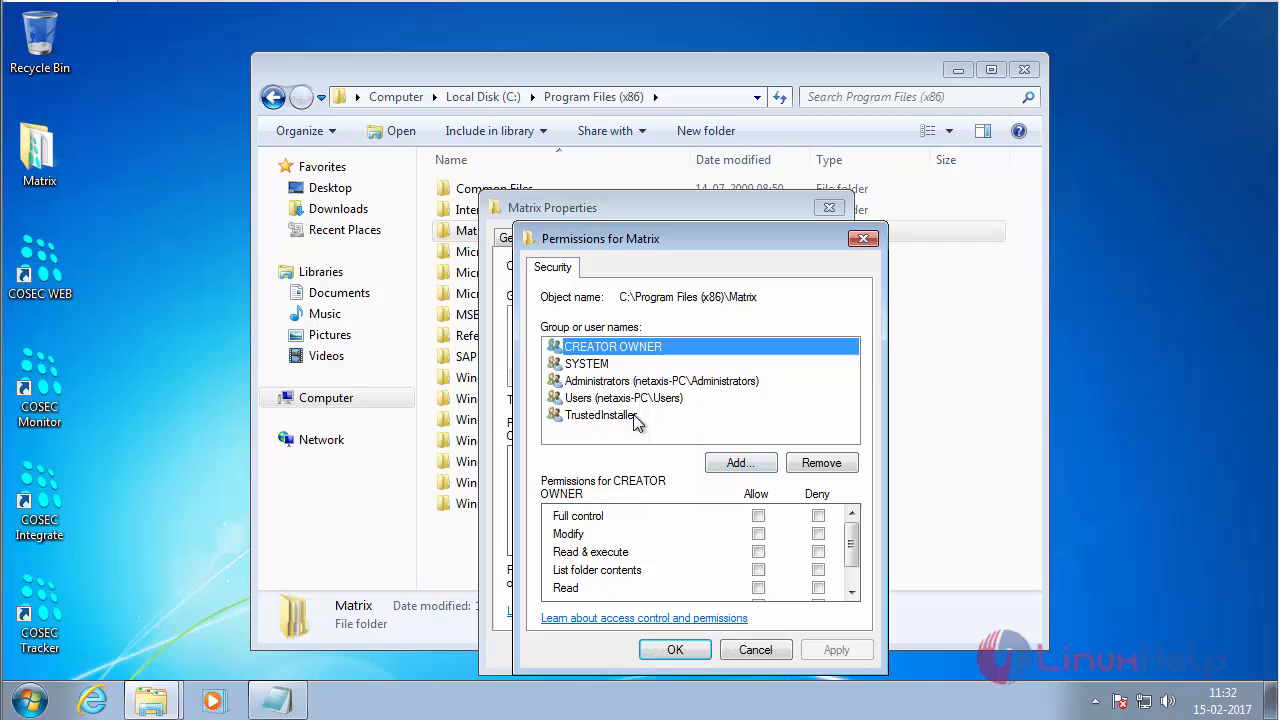
{"action": "left_click", "coordinate": [623, 398]}
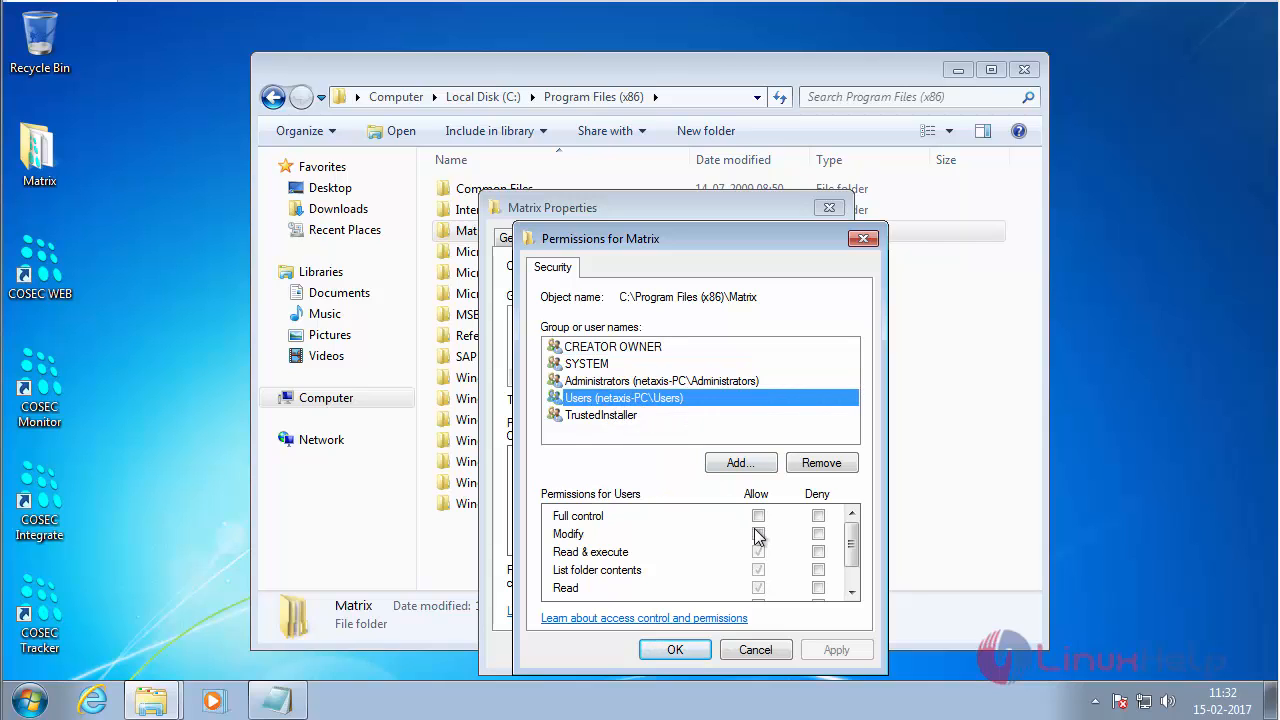
{"action": "left_click", "coordinate": [758, 515]}
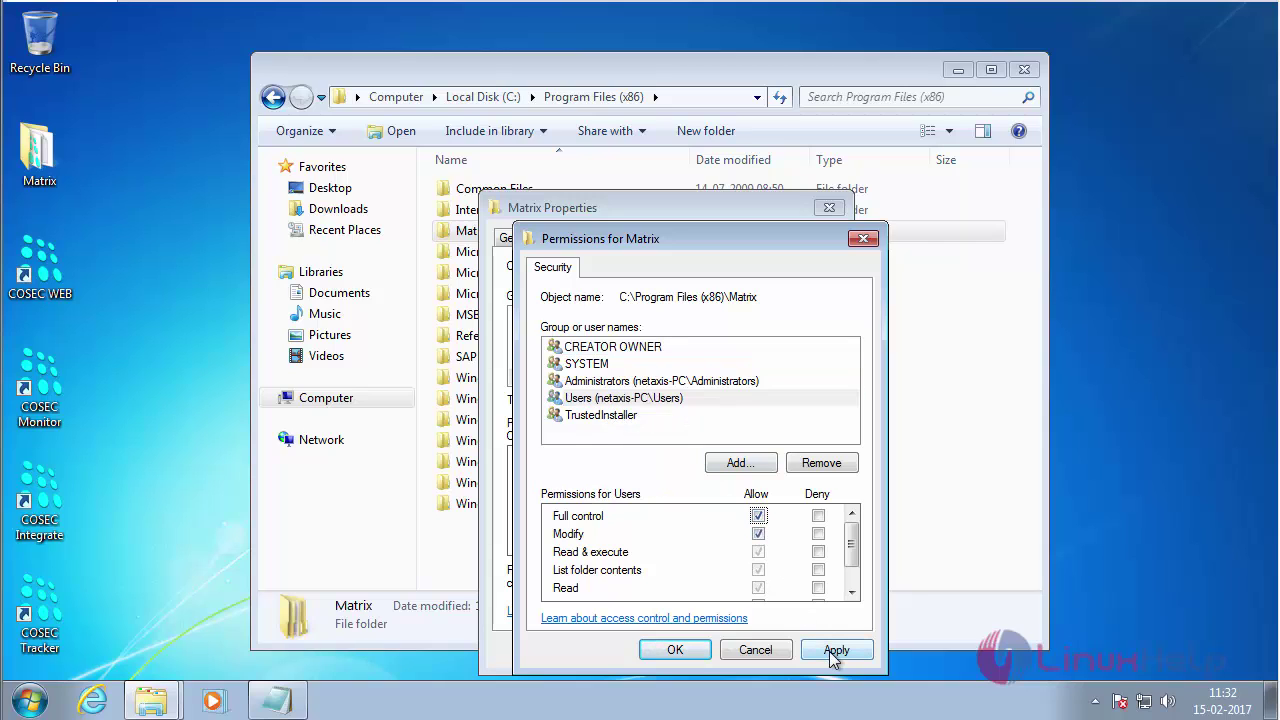
{"action": "left_click", "coordinate": [836, 650]}
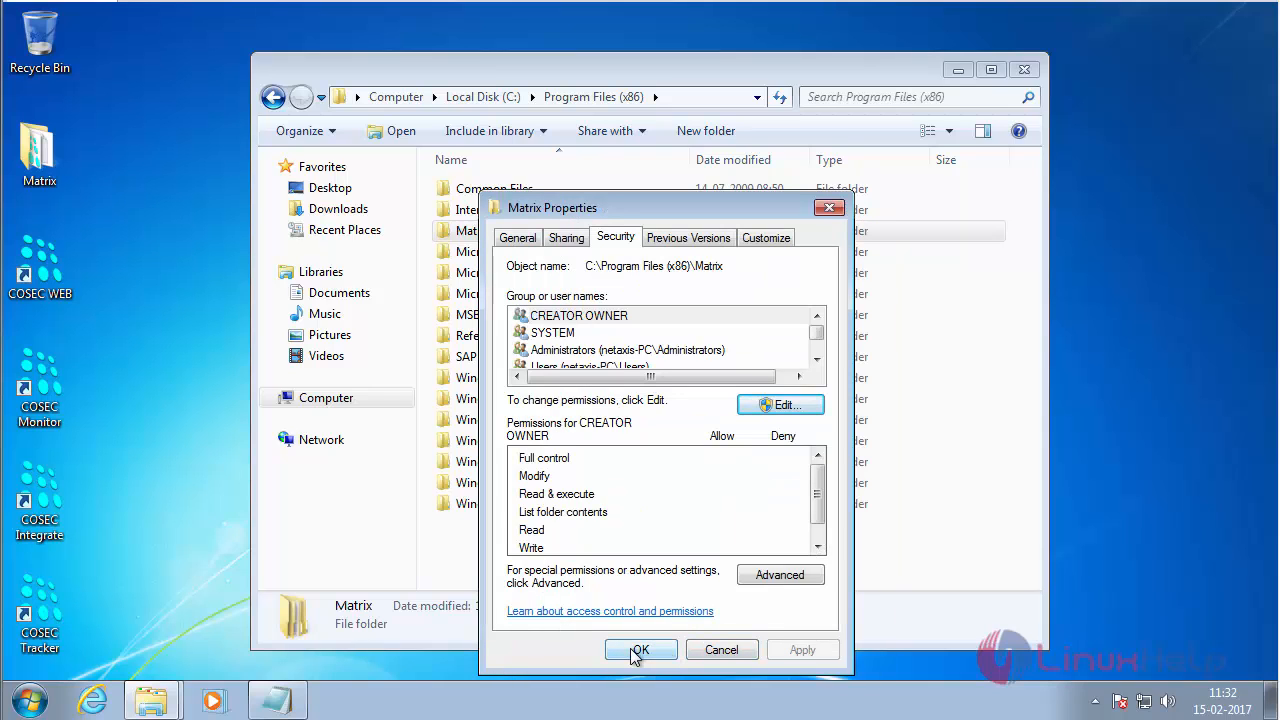
{"action": "left_click", "coordinate": [640, 649]}
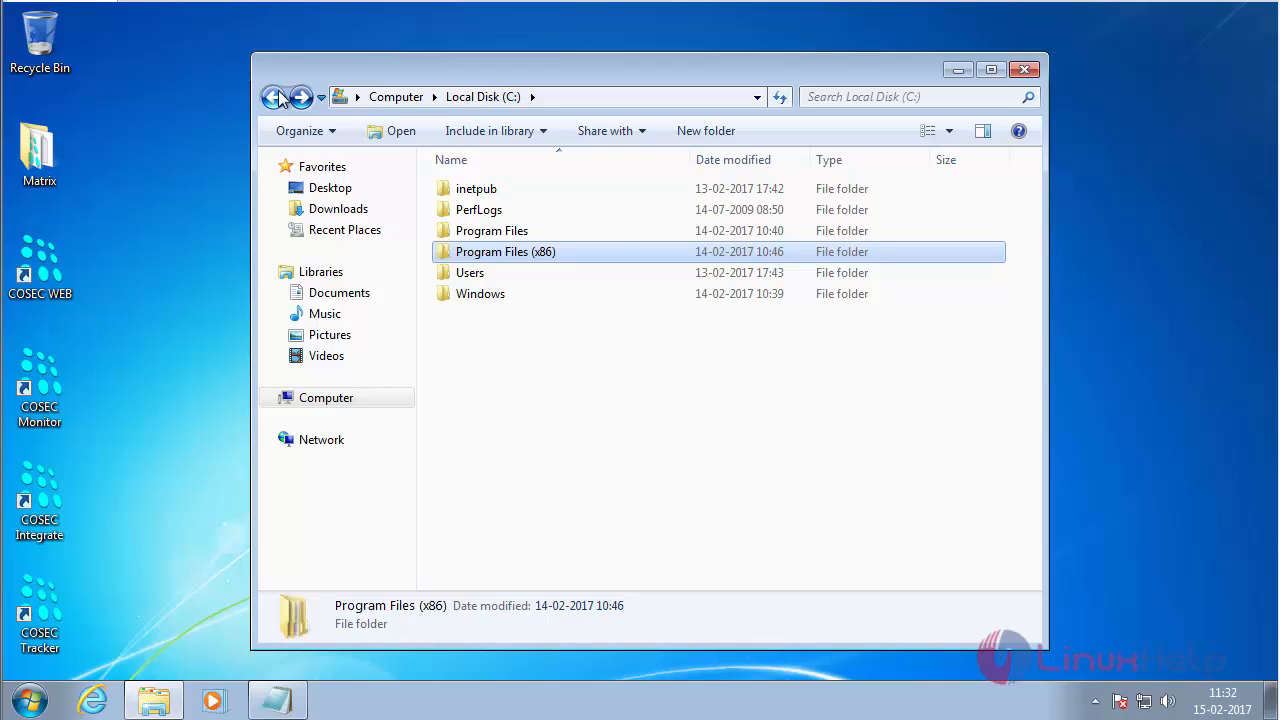
{"action": "mouse_move", "coordinate": [514, 190]}
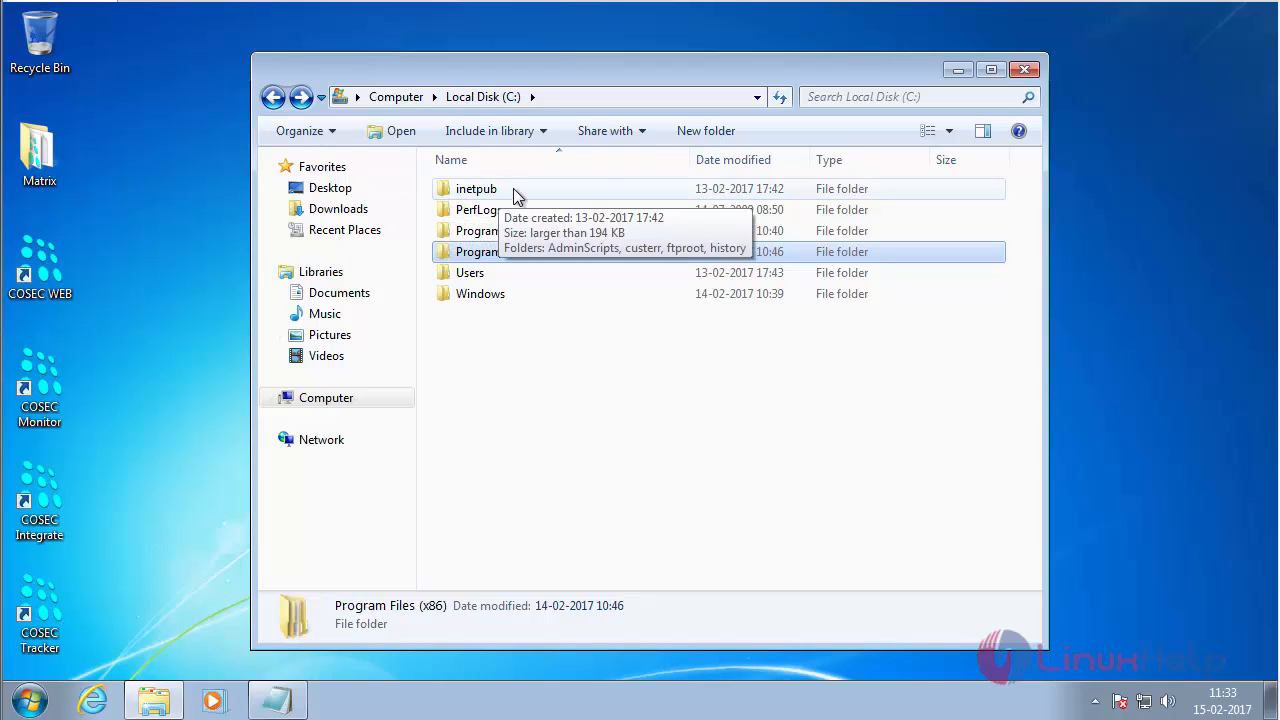
Grant the Users group Allow Full control on C:\inetpub\wwwroot
{"action": "double_click", "coordinate": [475, 188]}
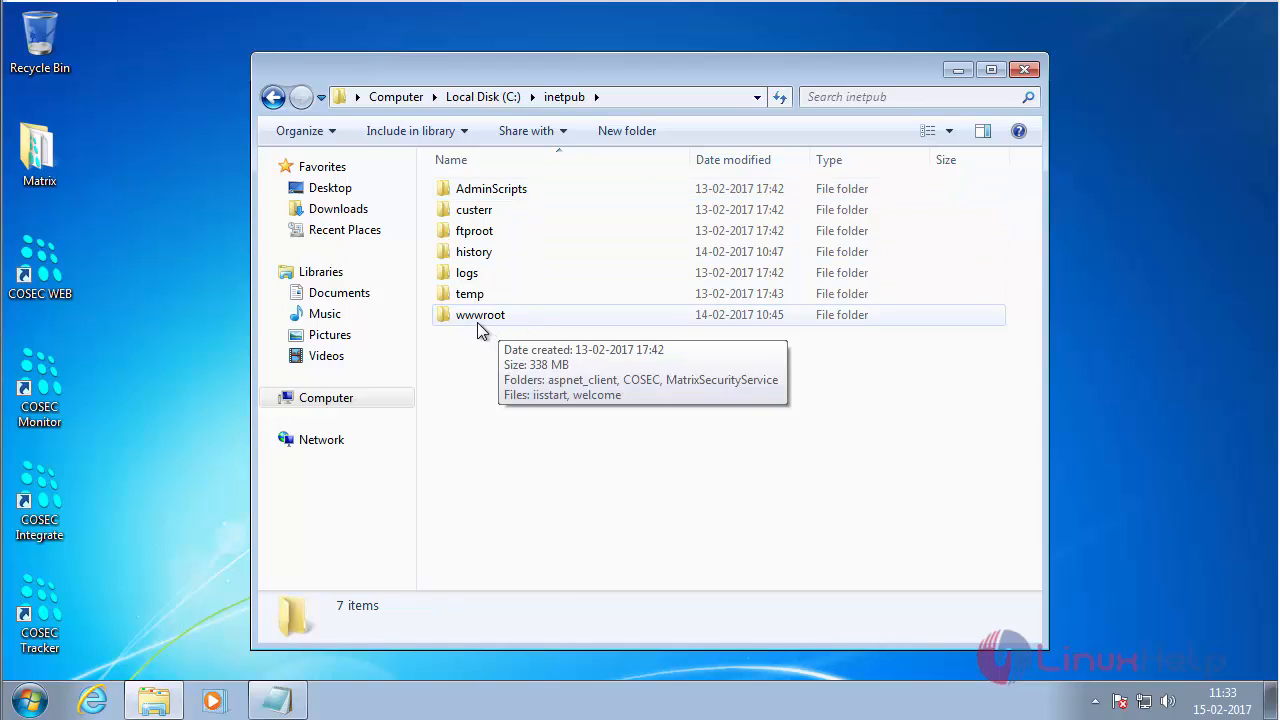
{"action": "left_click", "coordinate": [480, 314]}
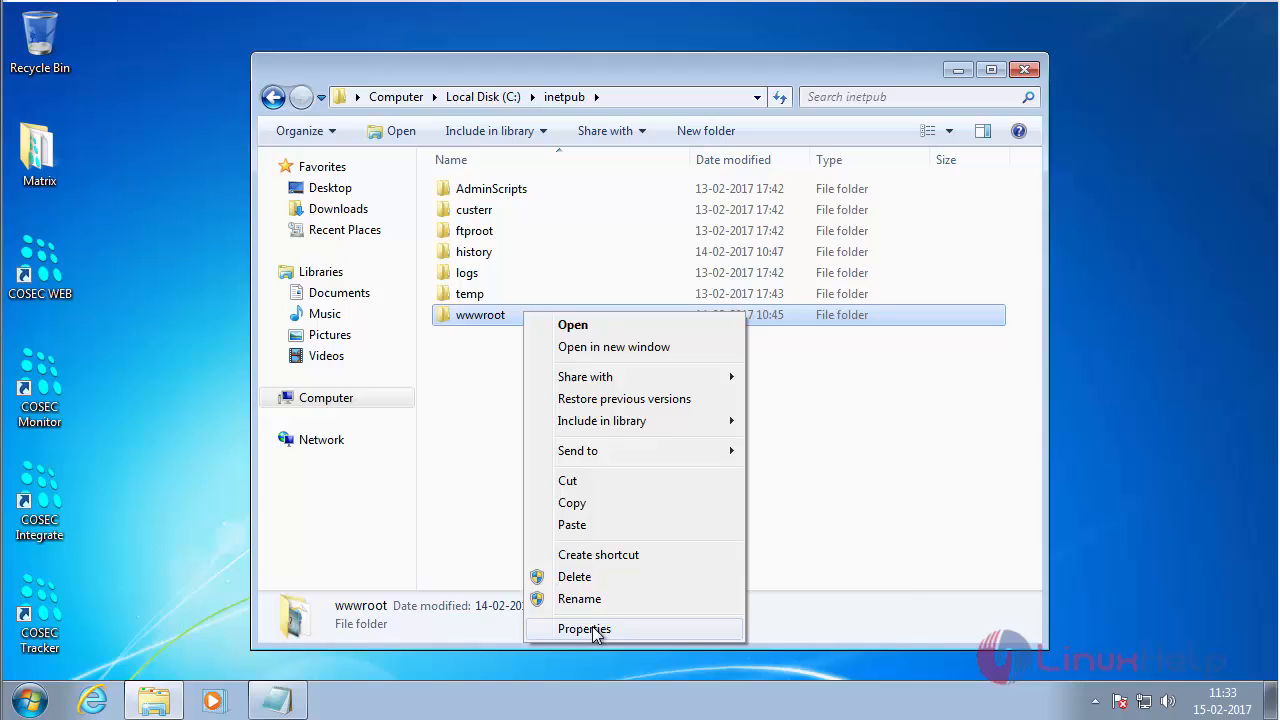
{"action": "left_click", "coordinate": [584, 628]}
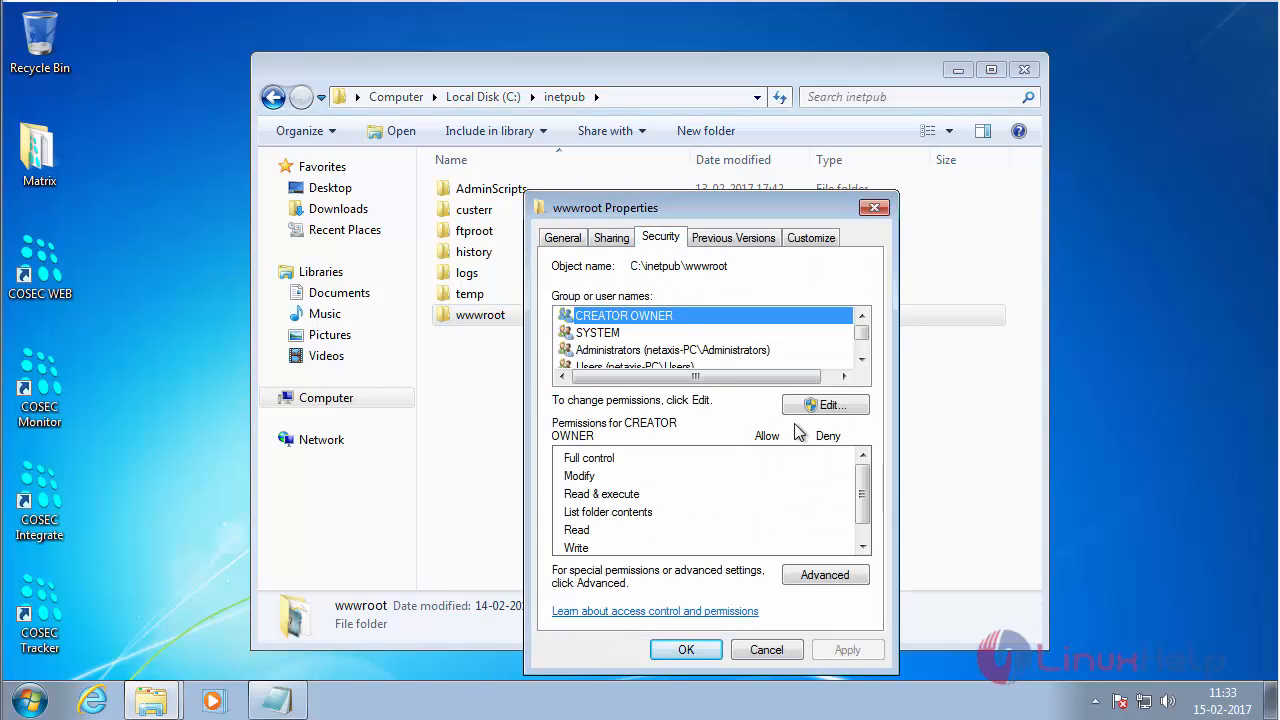
{"action": "left_click", "coordinate": [825, 404]}
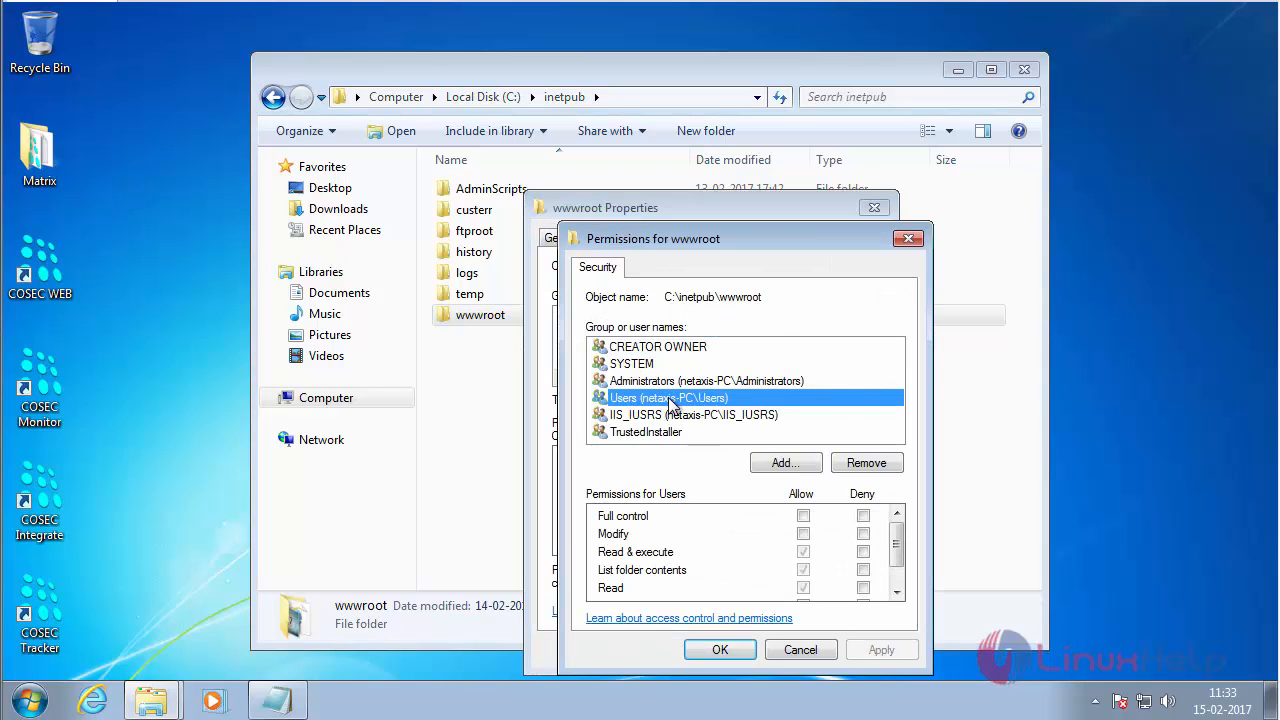
{"action": "left_click", "coordinate": [802, 516]}
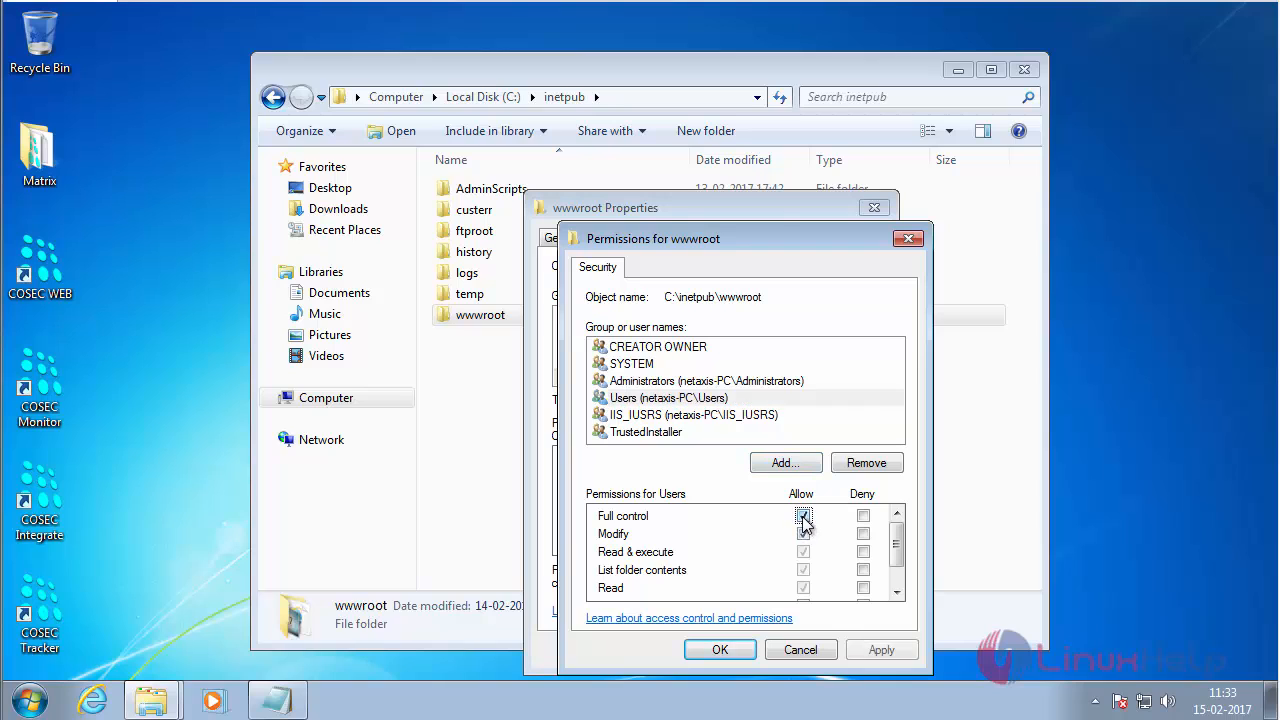
{"action": "left_click", "coordinate": [803, 516]}
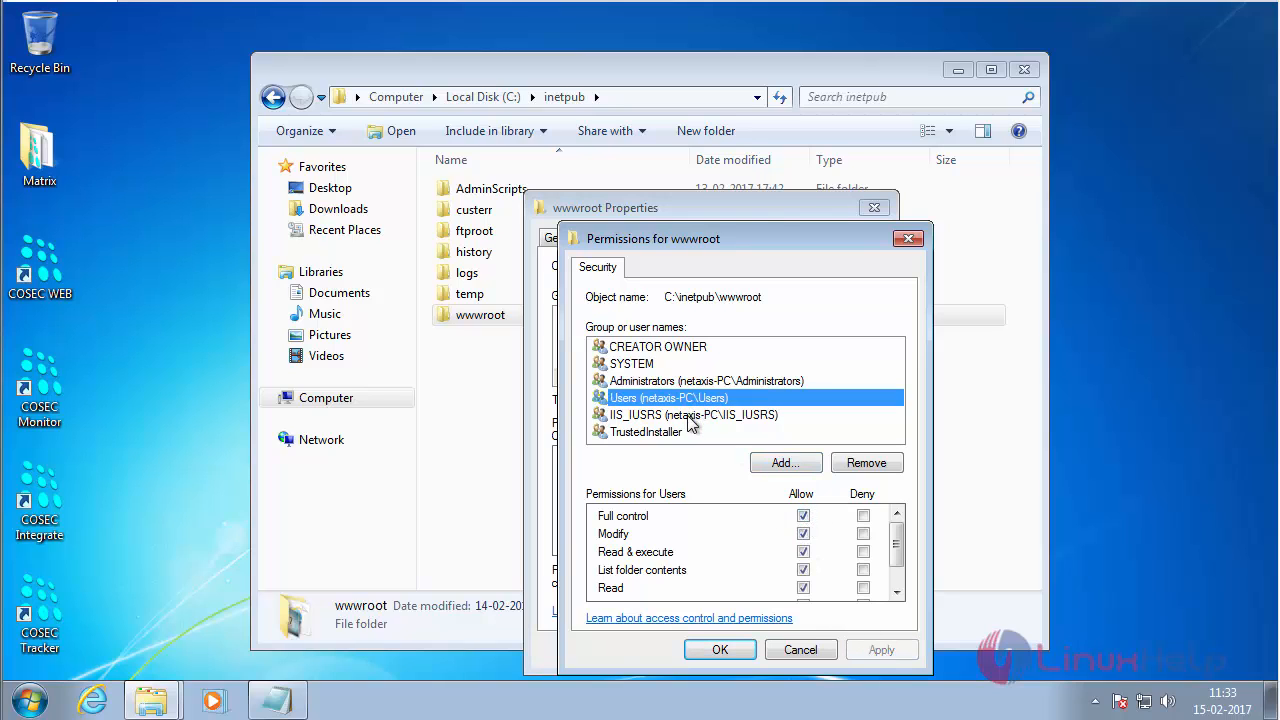
{"action": "left_click", "coordinate": [703, 415]}
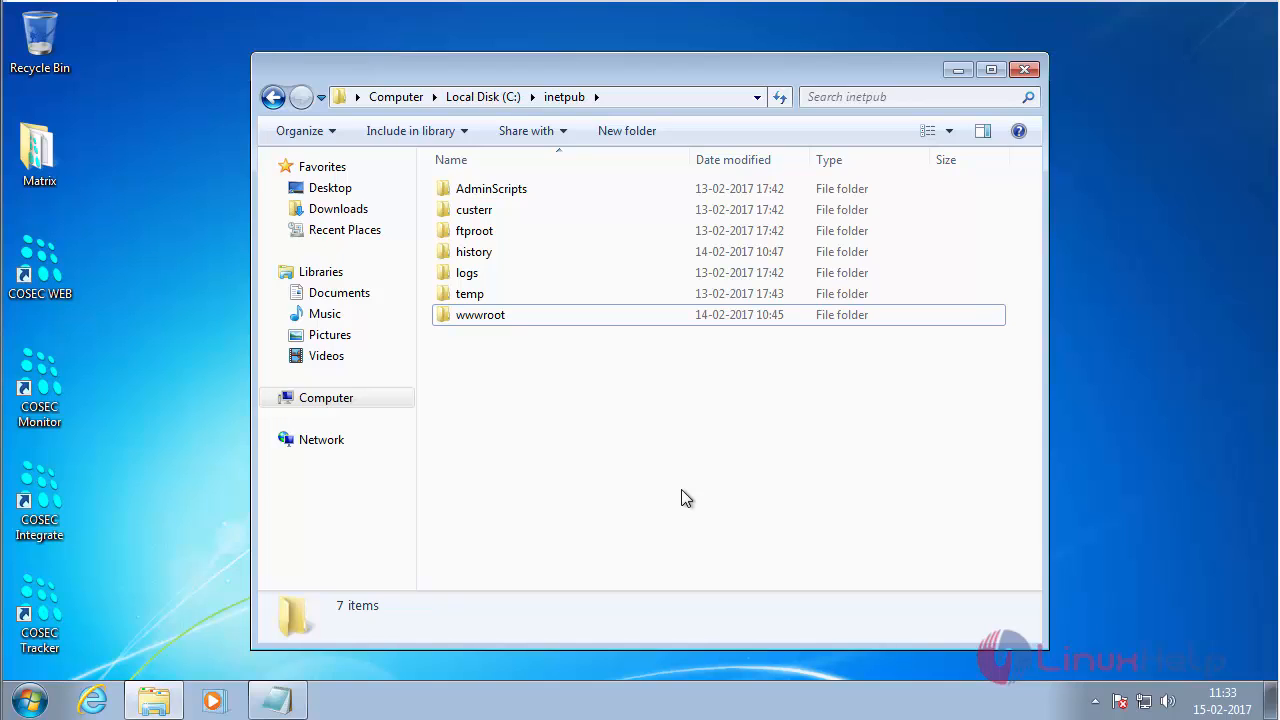
{"action": "mouse_move", "coordinate": [744, 480]}
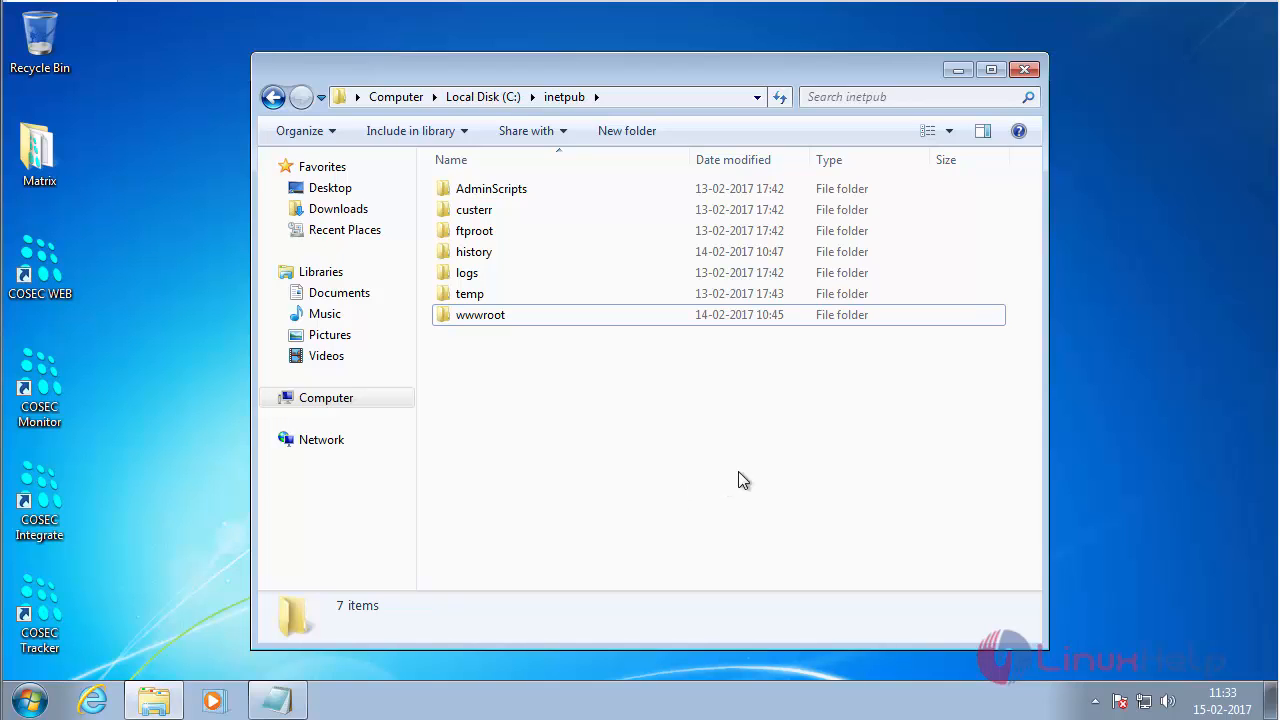
{"action": "left_click", "coordinate": [1023, 65]}
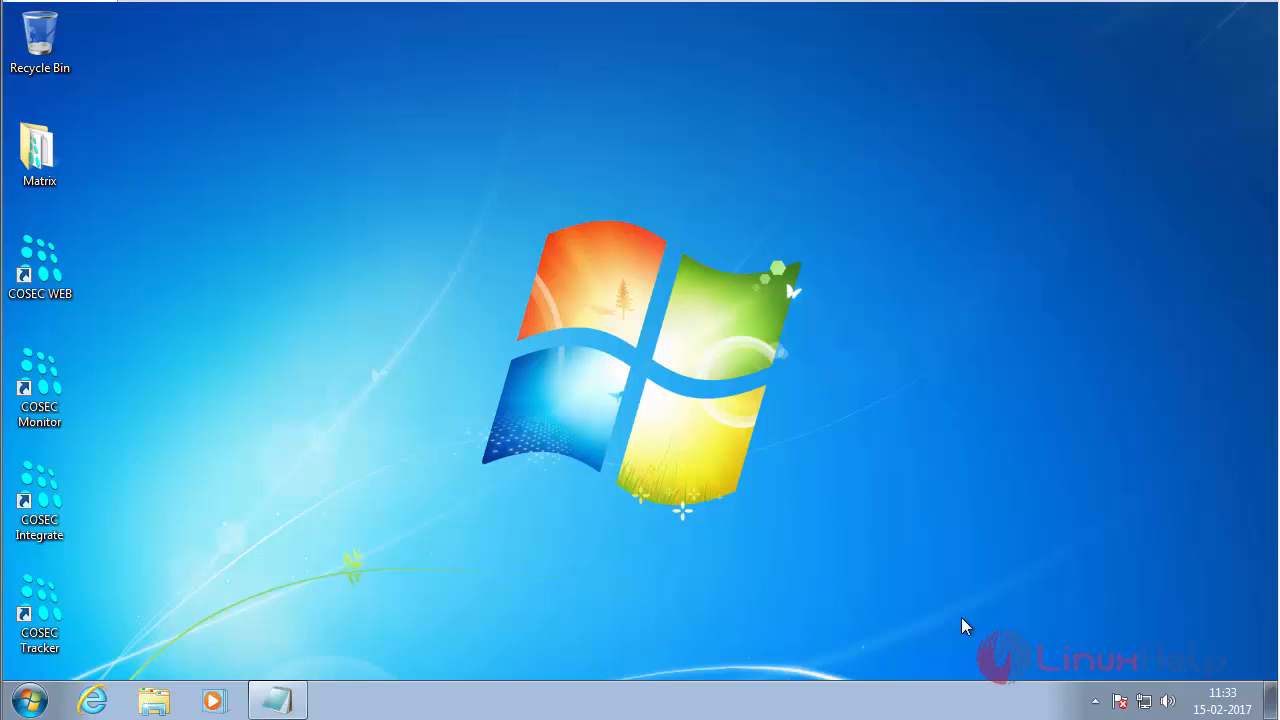
{"action": "mouse_move", "coordinate": [628, 489]}
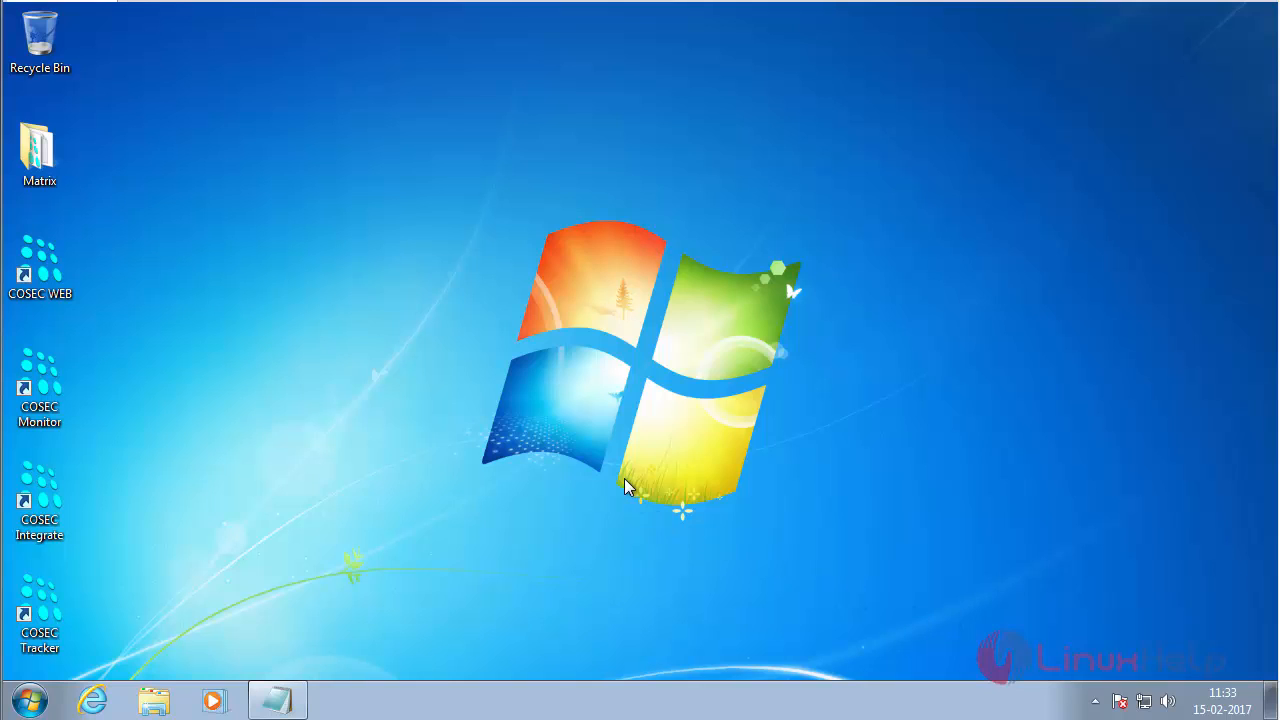
{"action": "mouse_move", "coordinate": [55, 268]}
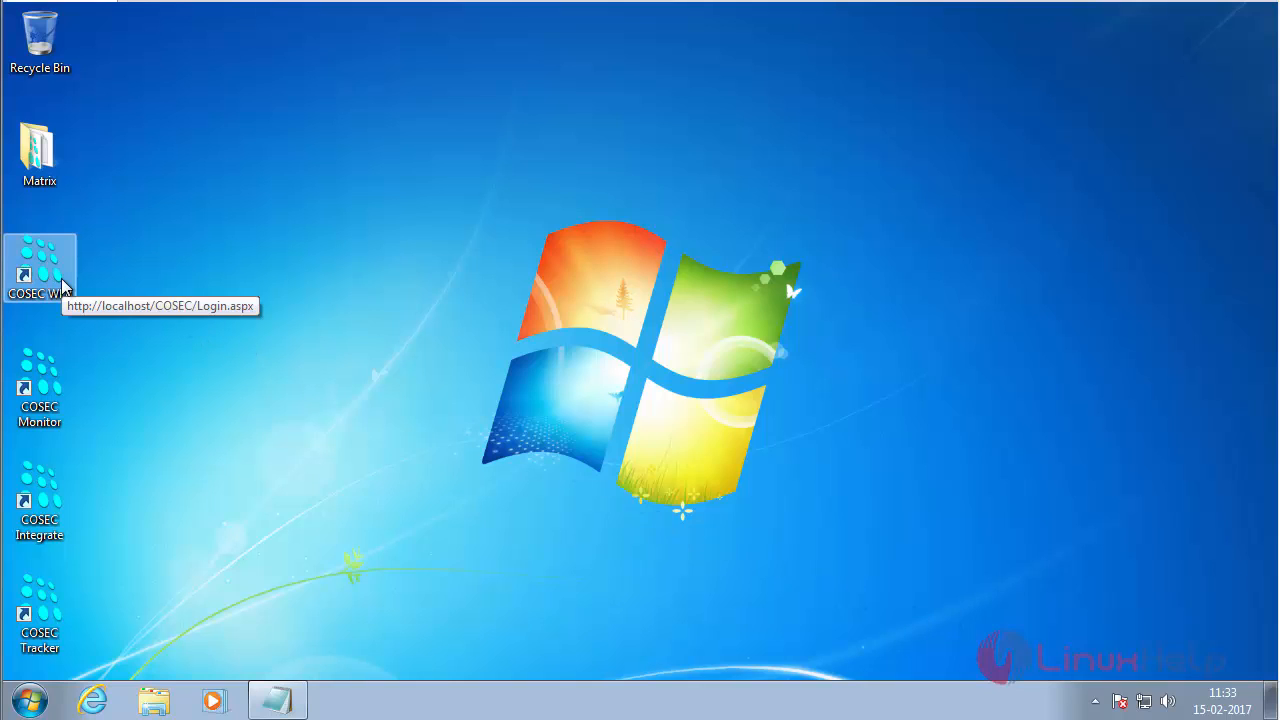
{"action": "mouse_move", "coordinate": [77, 275]}
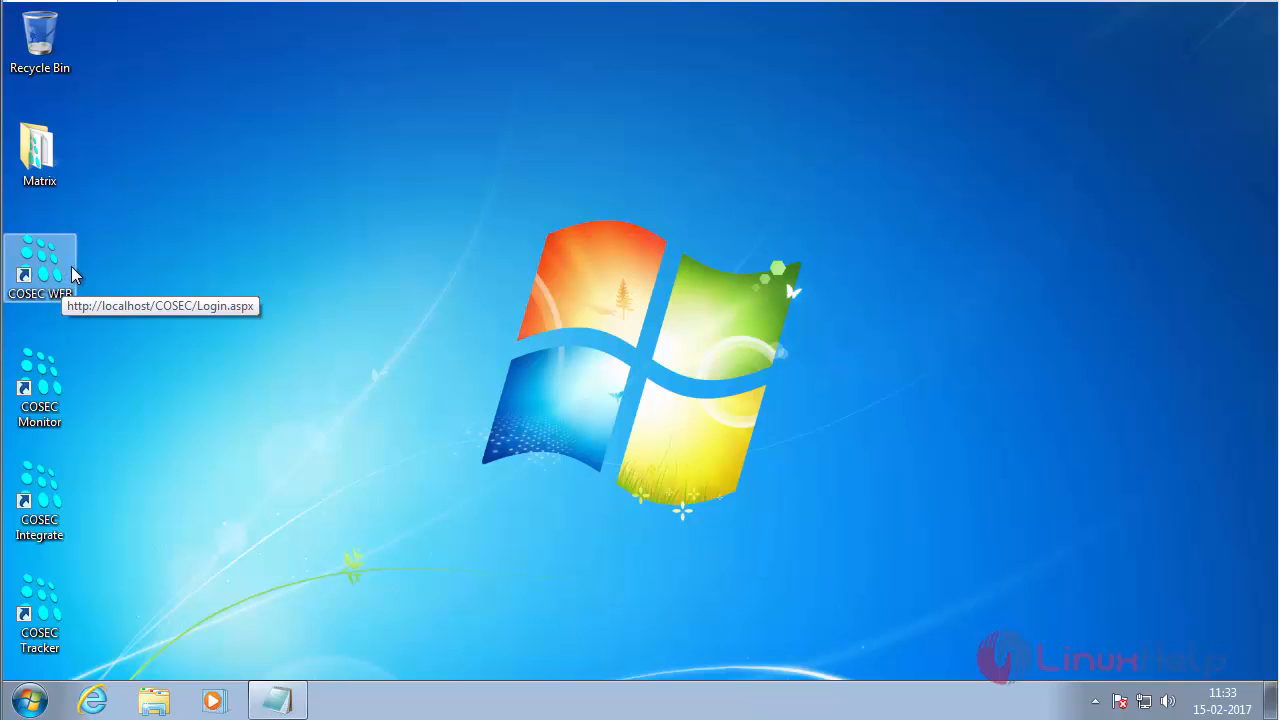
{"action": "mouse_move", "coordinate": [63, 288]}
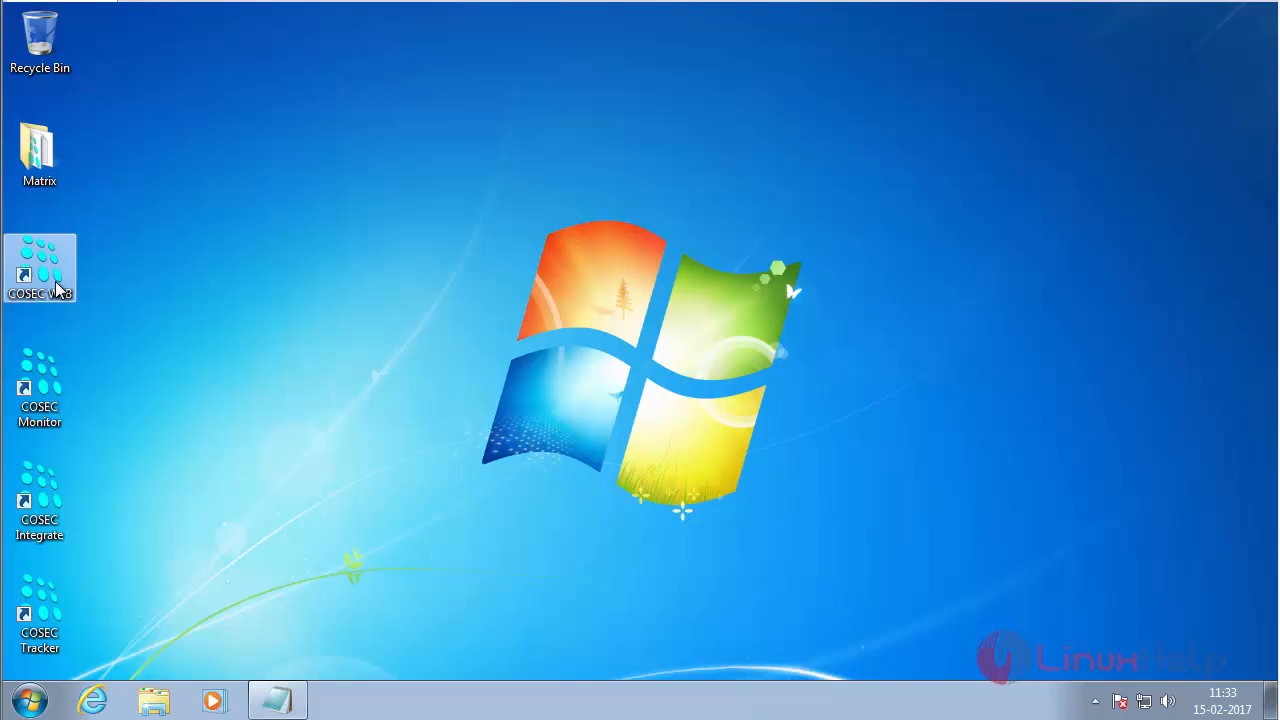
Launch the COSEC WEB shortcut and log in with login ID 'sa' and its password
{"action": "double_click", "coordinate": [40, 260]}
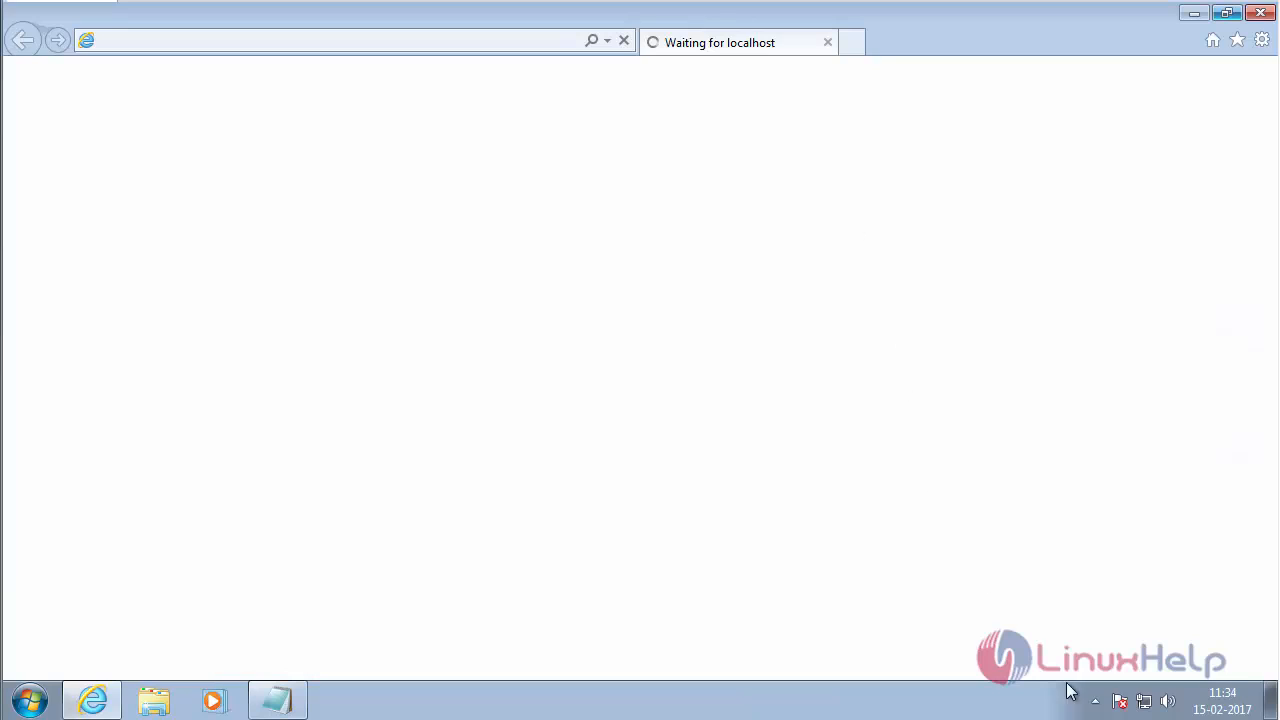
{"action": "mouse_move", "coordinate": [1095, 702]}
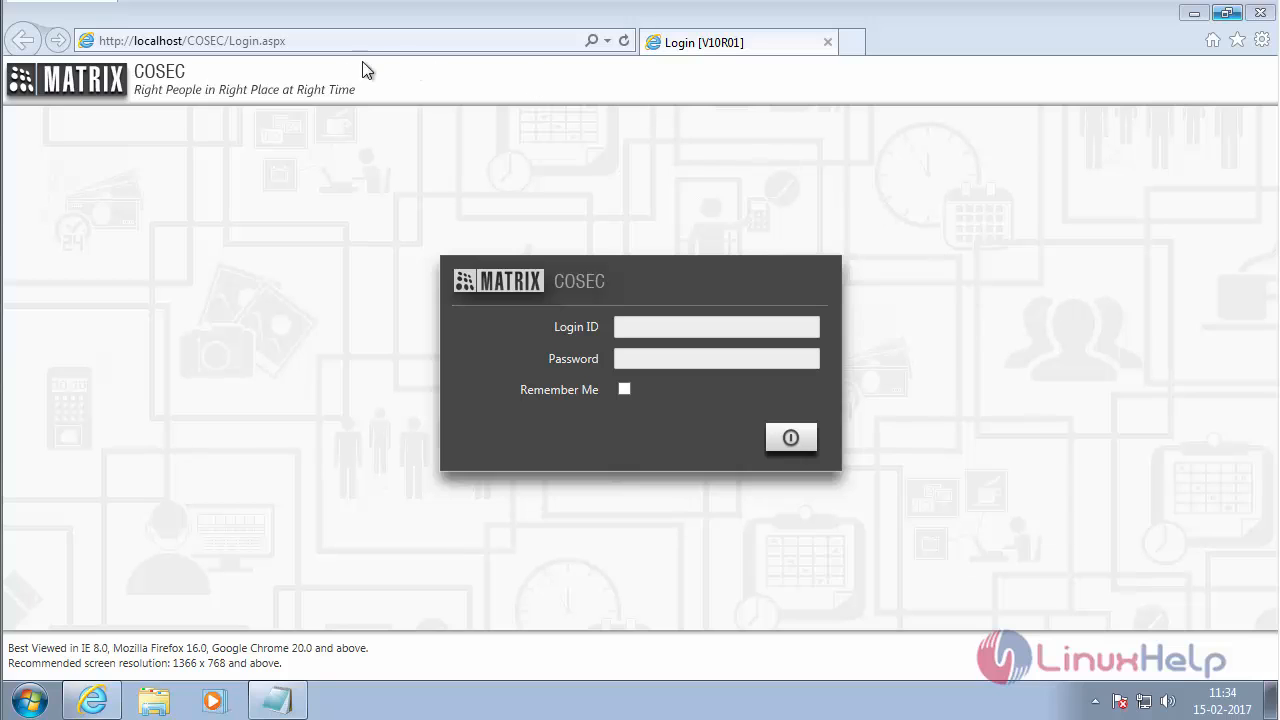
{"action": "mouse_move", "coordinate": [777, 250]}
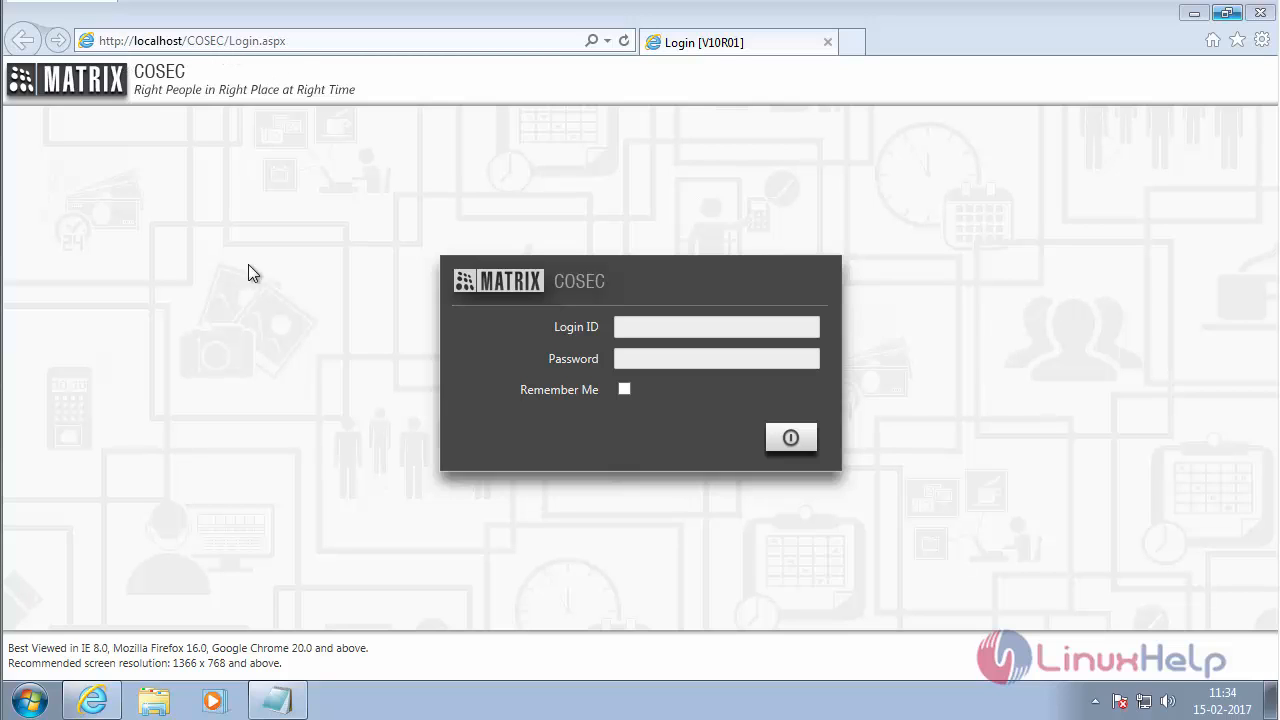
{"action": "mouse_move", "coordinate": [281, 544]}
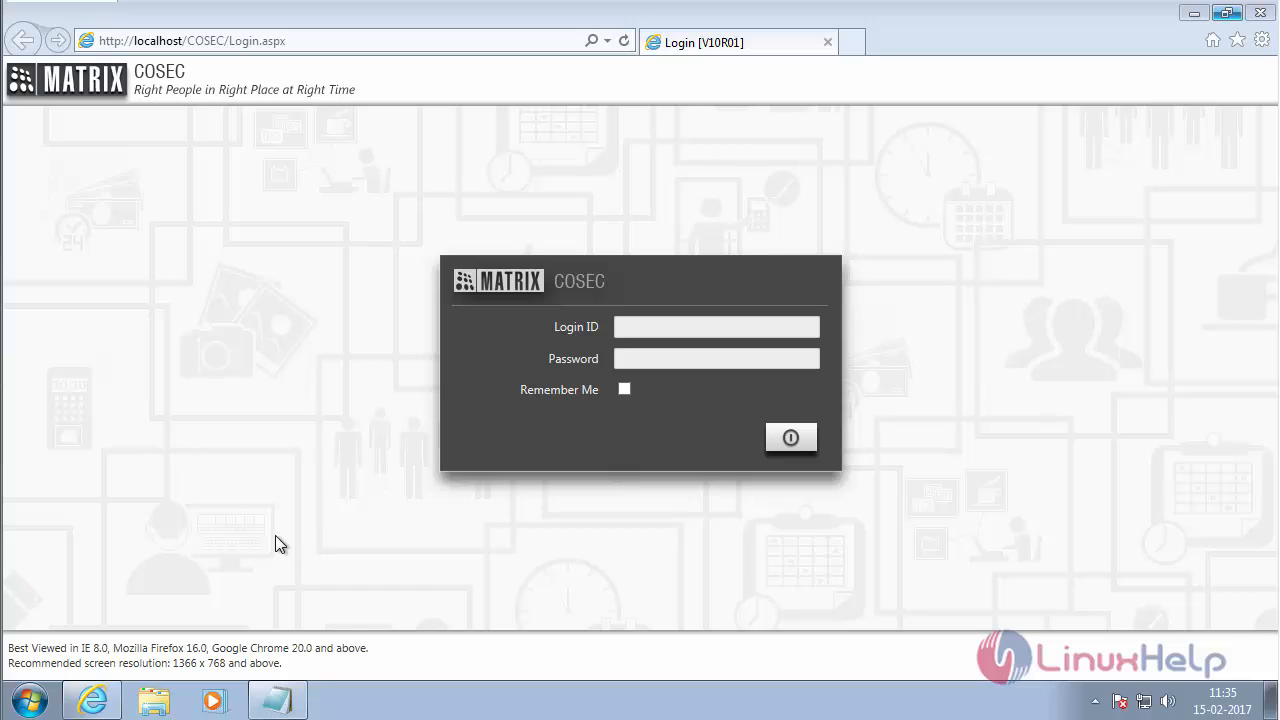
{"action": "mouse_move", "coordinate": [672, 335]}
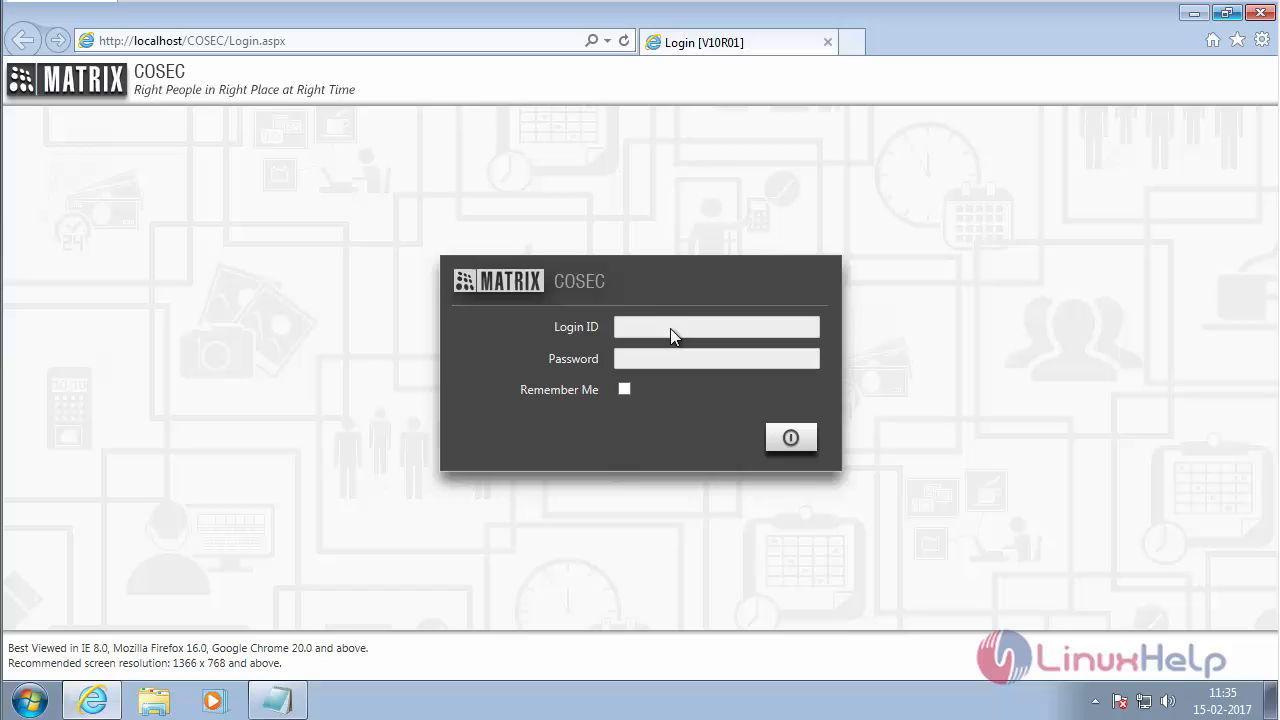
{"action": "type", "text": "sa"}
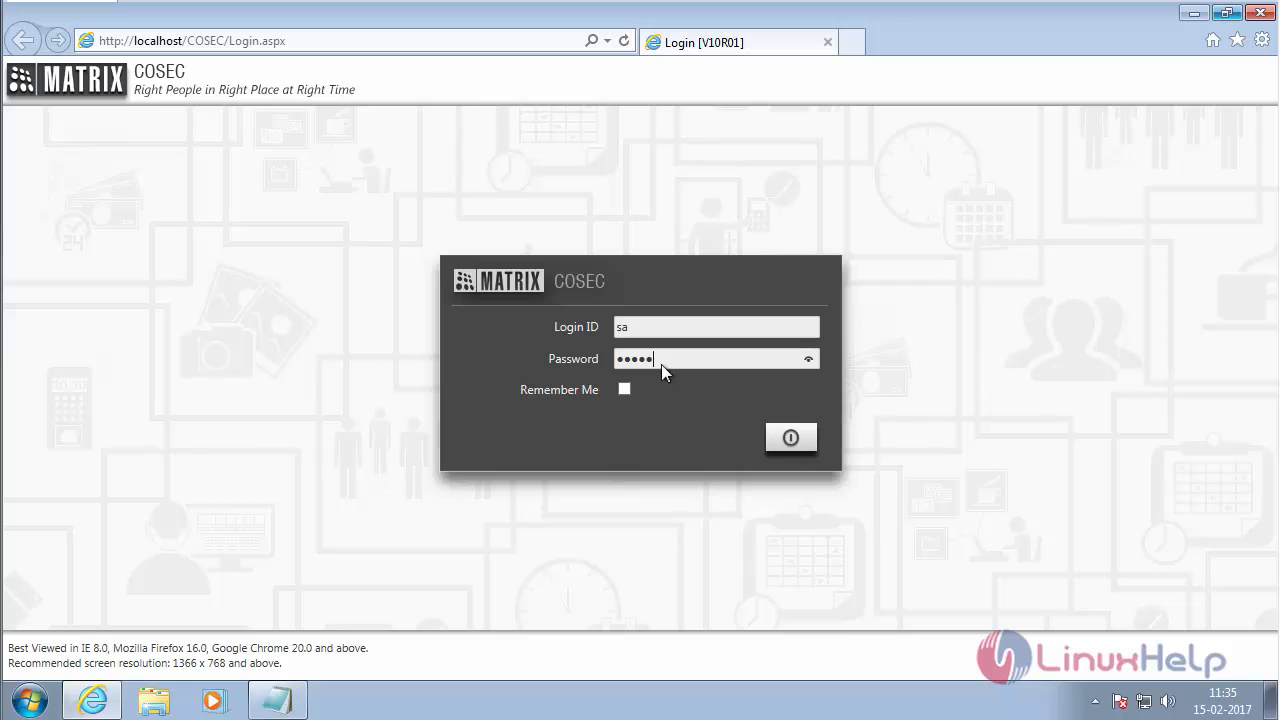
{"action": "left_click", "coordinate": [791, 437]}
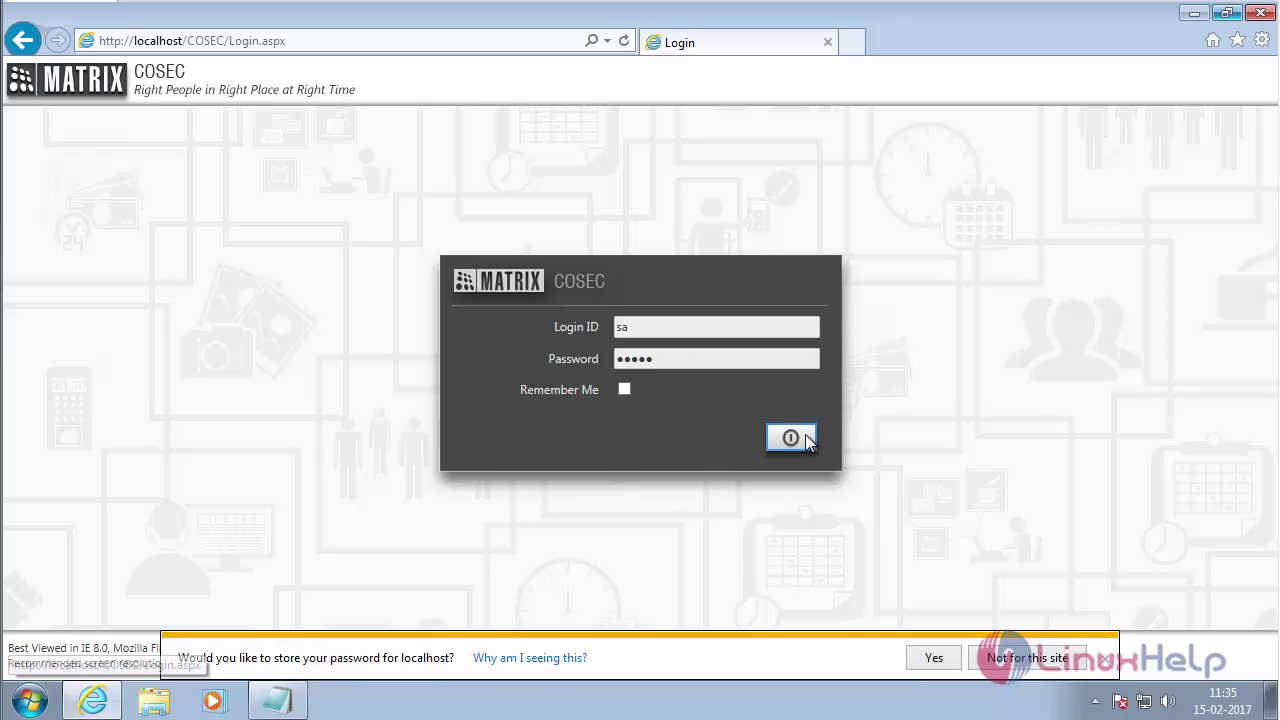
Enter and confirm a new password for the sa account in the Set Password box
{"action": "left_click", "coordinate": [790, 436]}
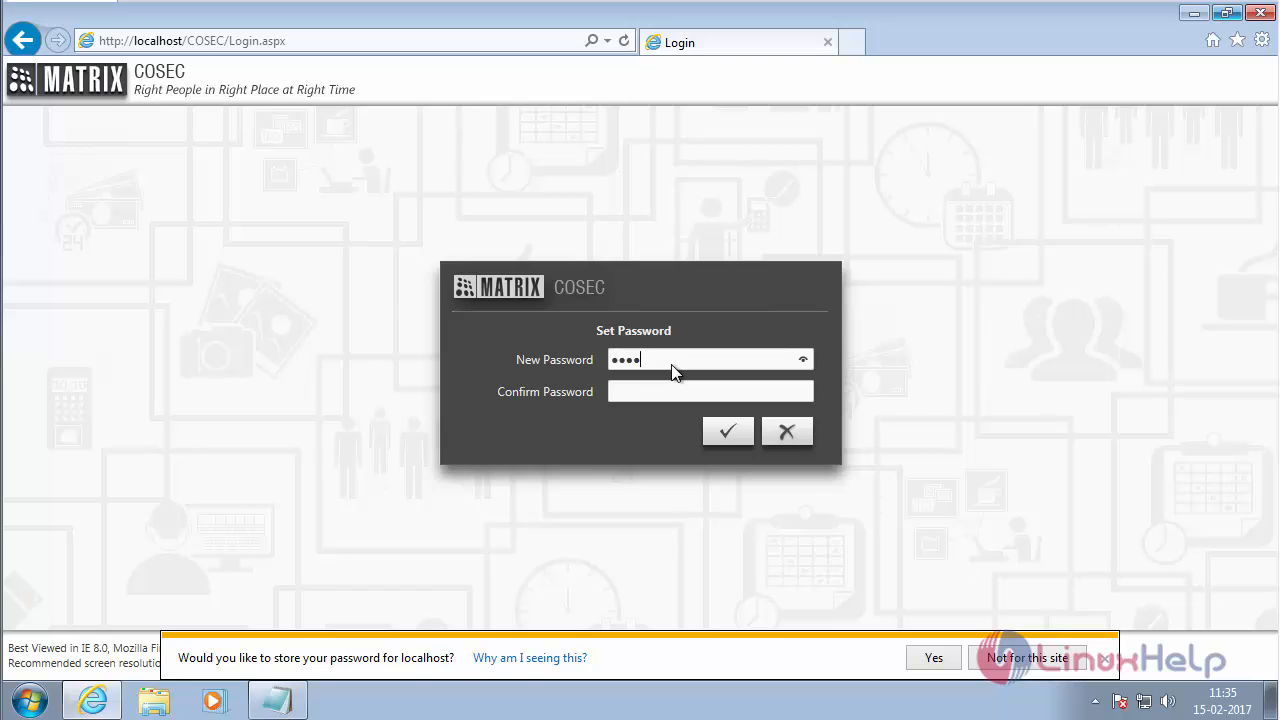
{"action": "type", "text": "•••••"}
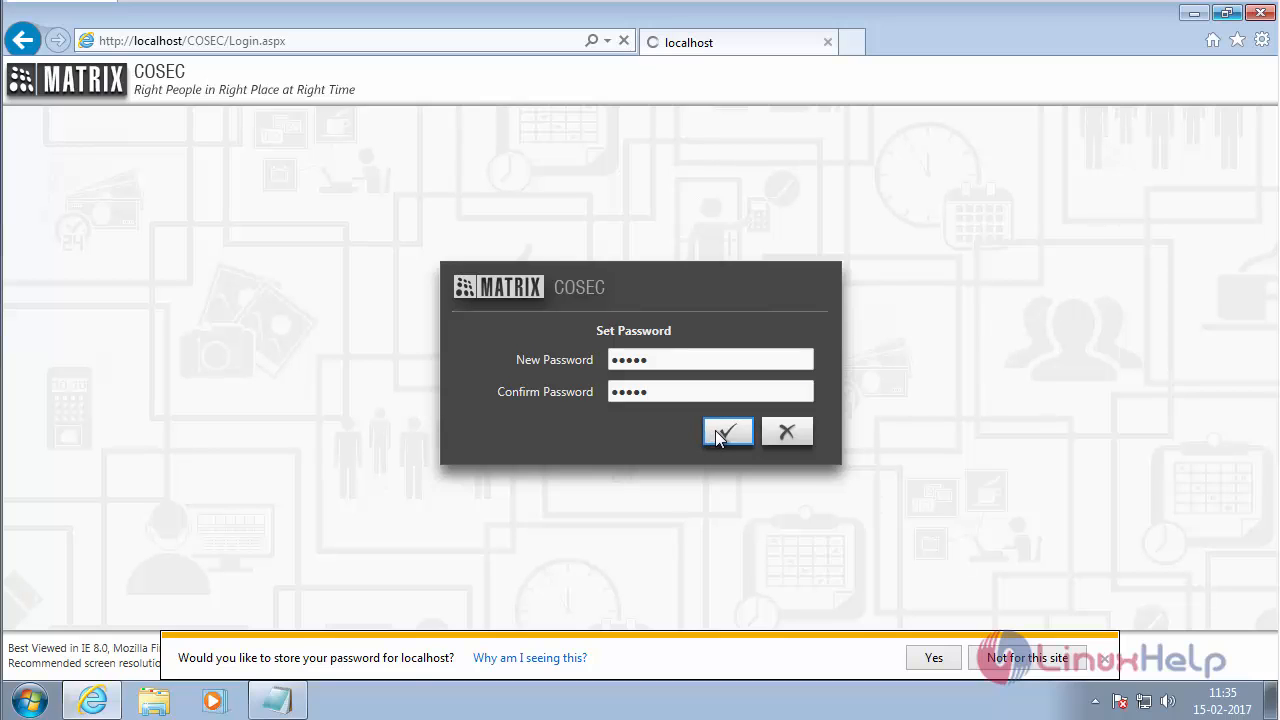
{"action": "left_click", "coordinate": [728, 431]}
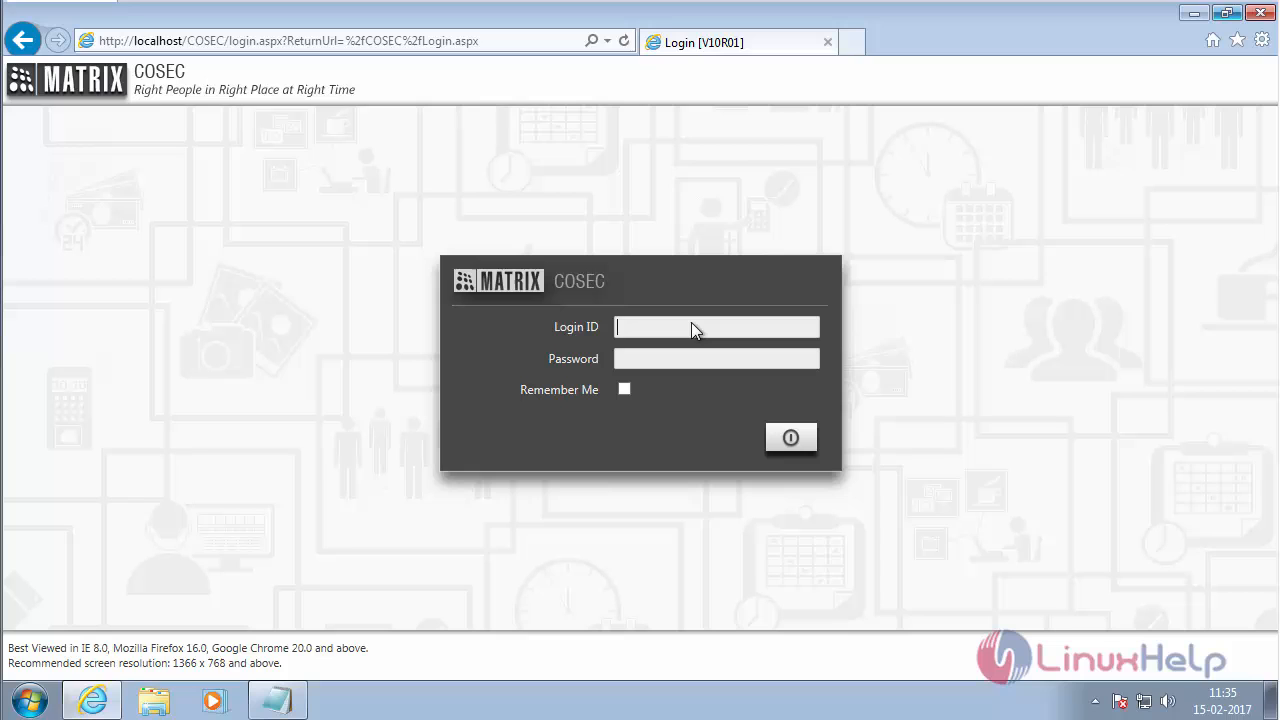
Log in as 'sa' with the new password to reach the System Admin dashboard
{"action": "type", "text": "sa"}
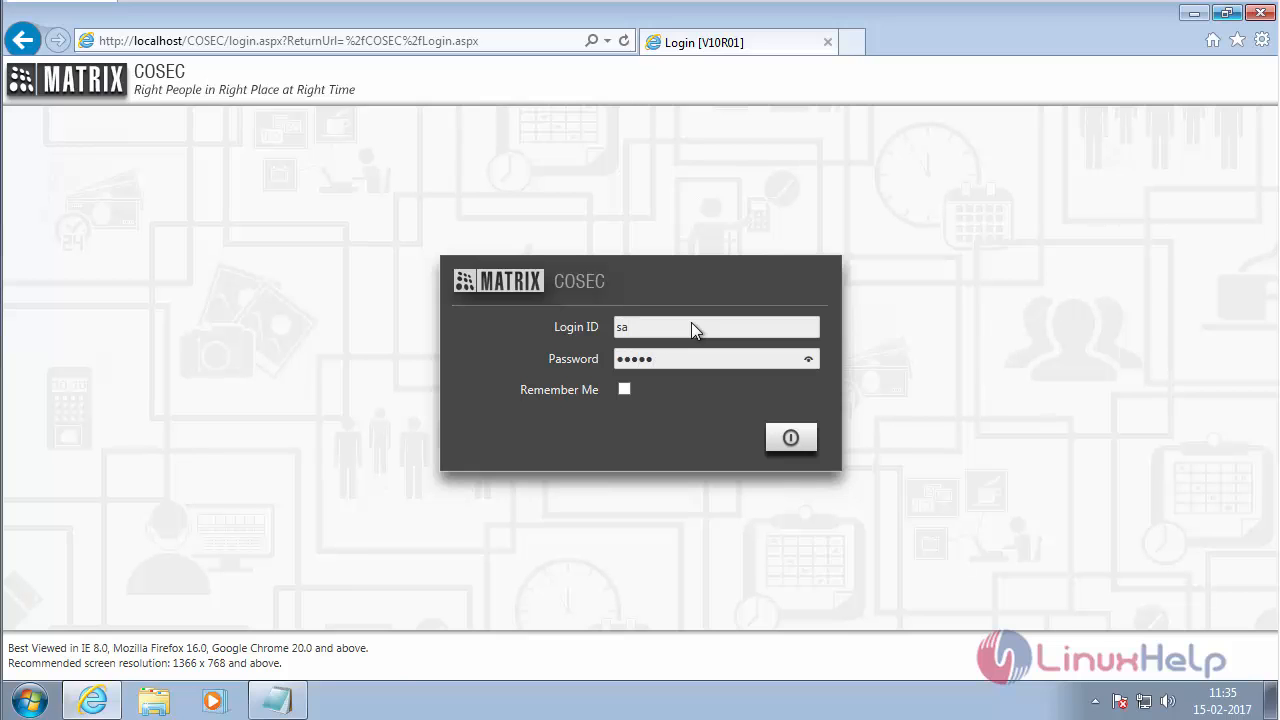
{"action": "left_click", "coordinate": [791, 437]}
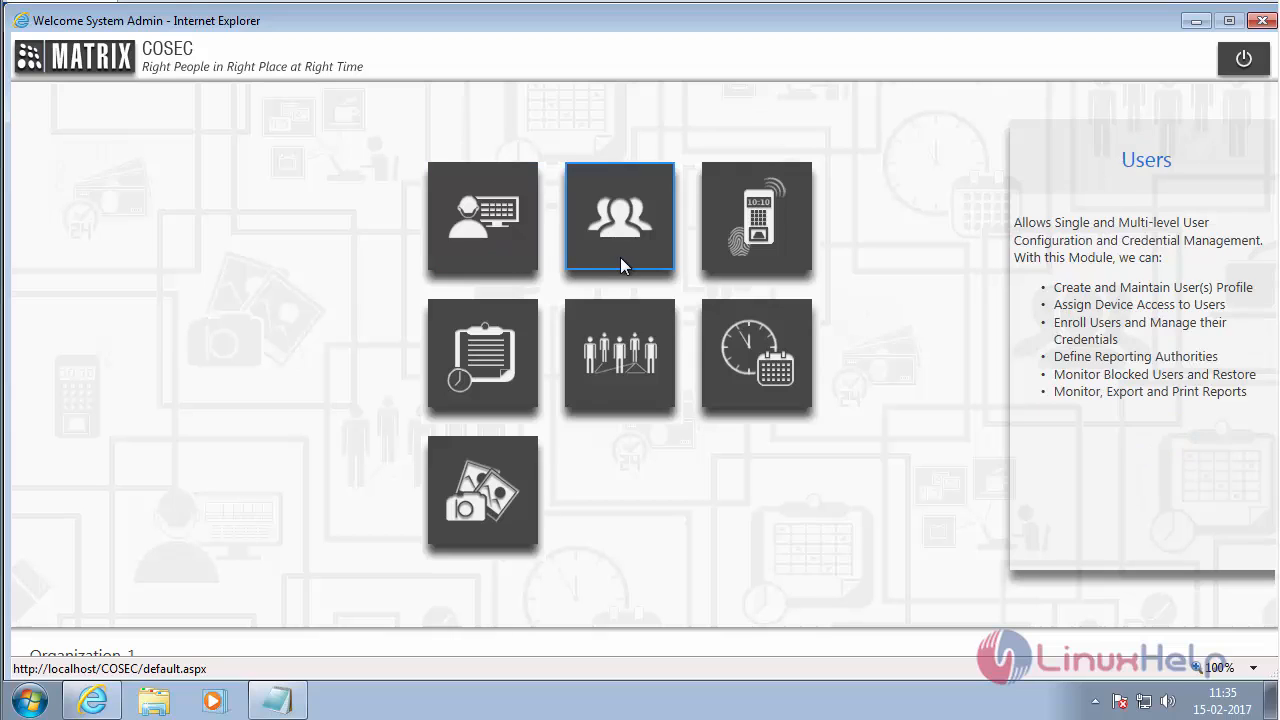
{"action": "mouse_move", "coordinate": [632, 258]}
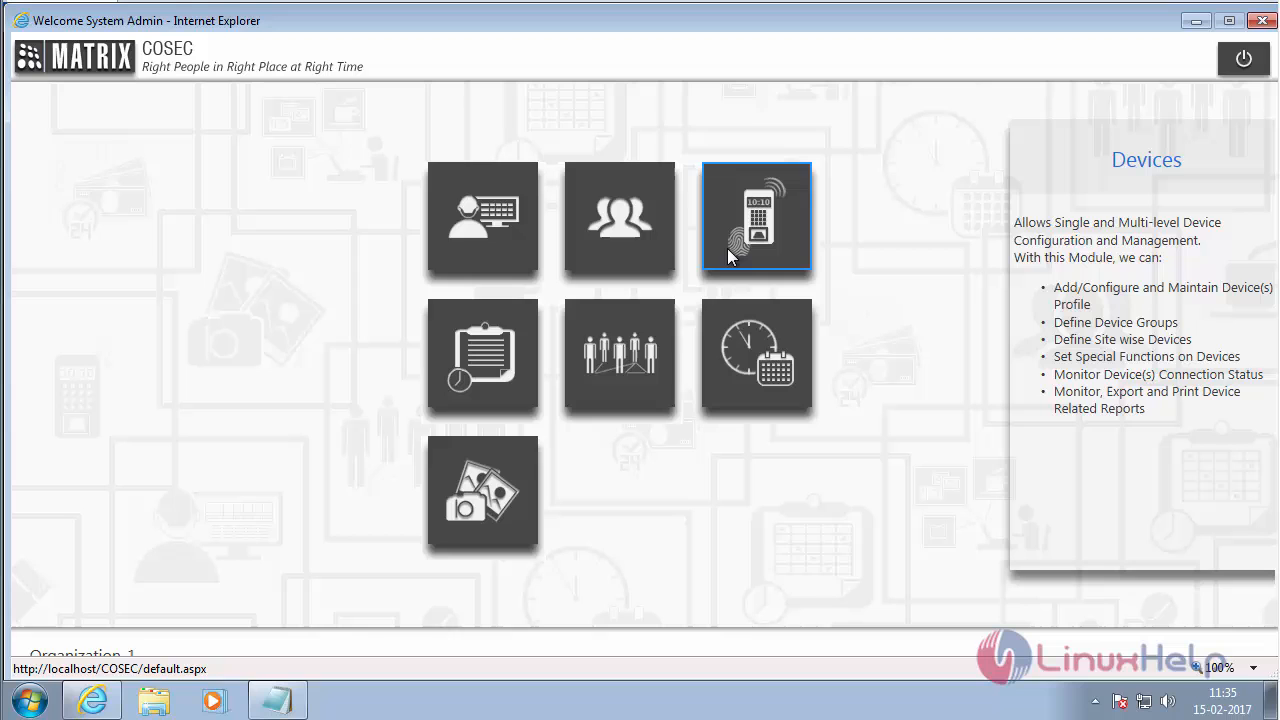
{"action": "mouse_move", "coordinate": [547, 317]}
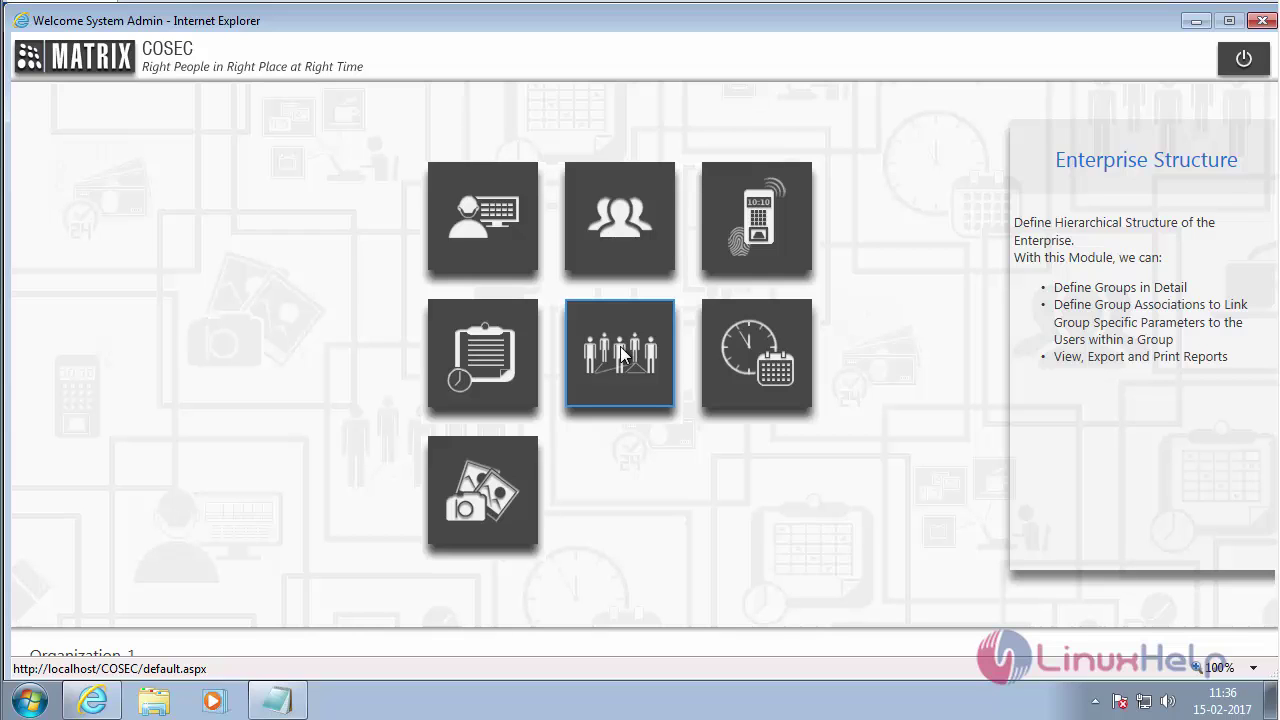
{"action": "mouse_move", "coordinate": [647, 355]}
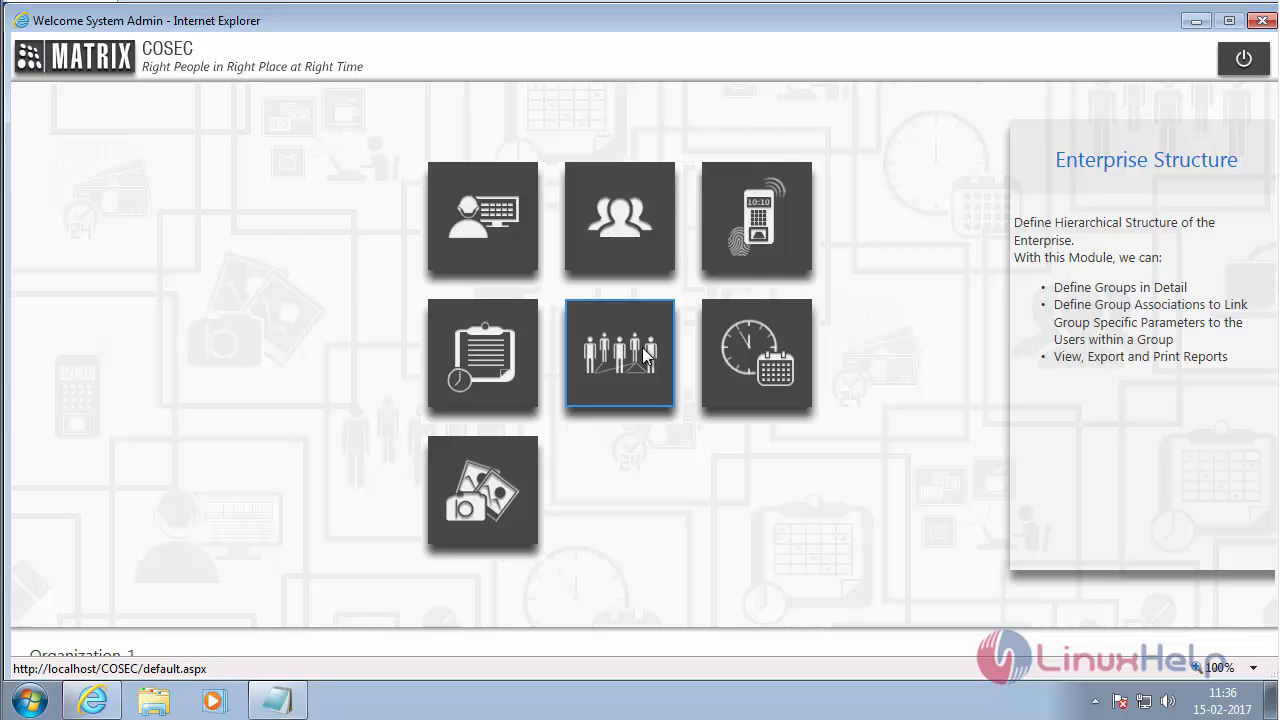
{"action": "mouse_move", "coordinate": [746, 360]}
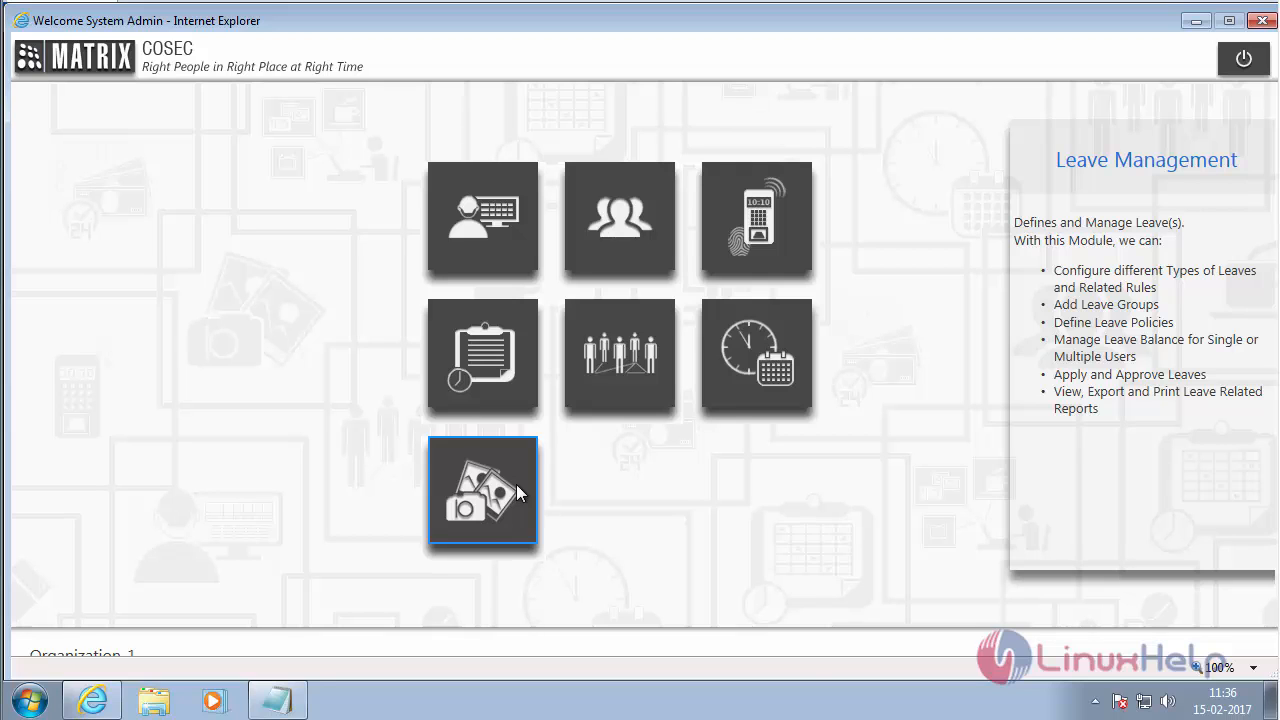
Put away the COSEC dashboard window to reveal the desktop
{"action": "left_click", "coordinate": [1263, 20]}
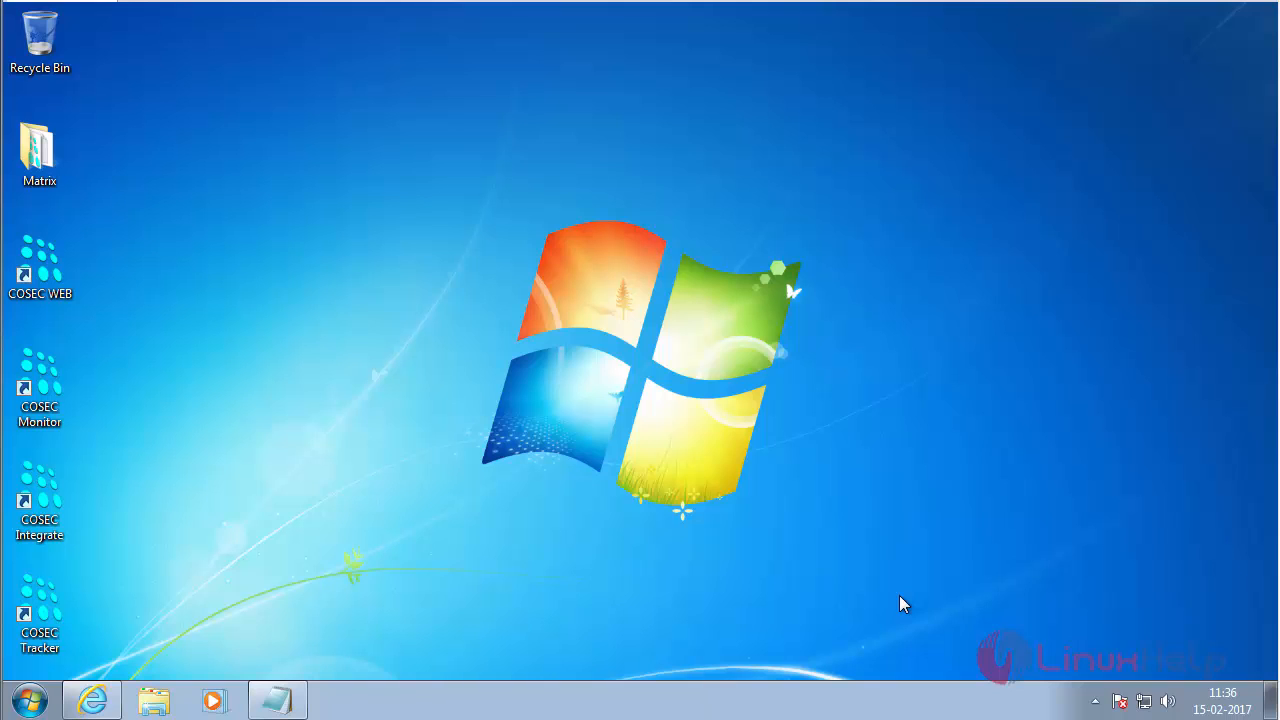
{"action": "mouse_move", "coordinate": [935, 610]}
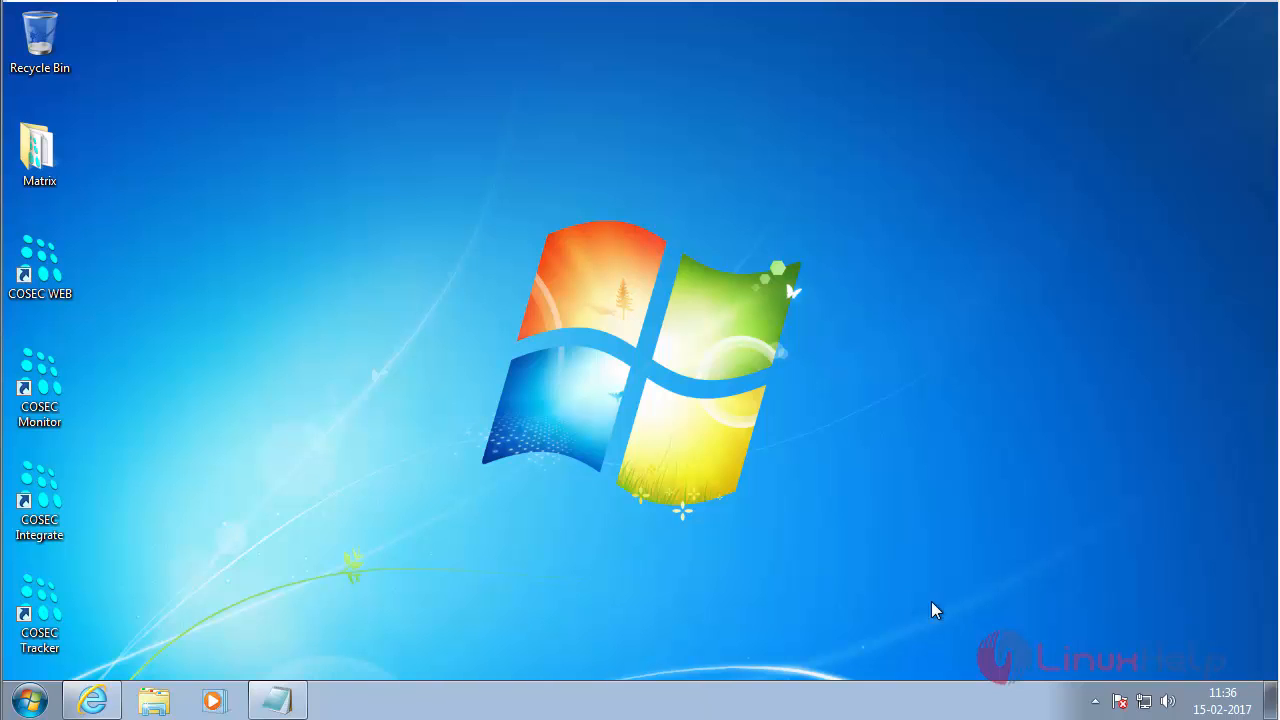